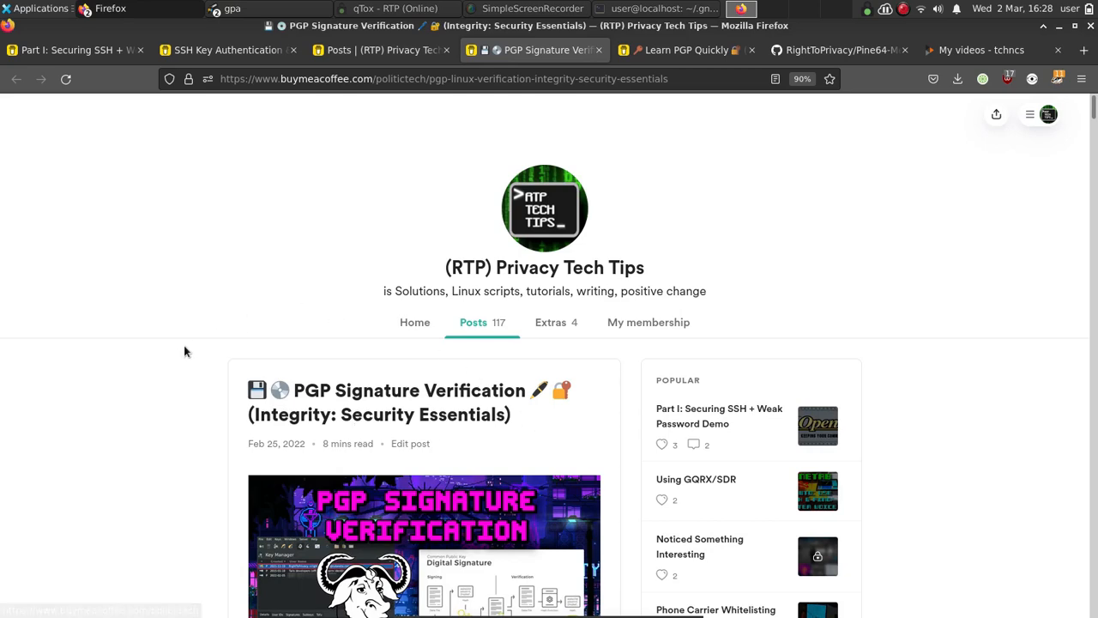
# - Switch to the Learn PGP Quickly post on the RTP blog and scroll to its video
pyautogui.scroll(-3)
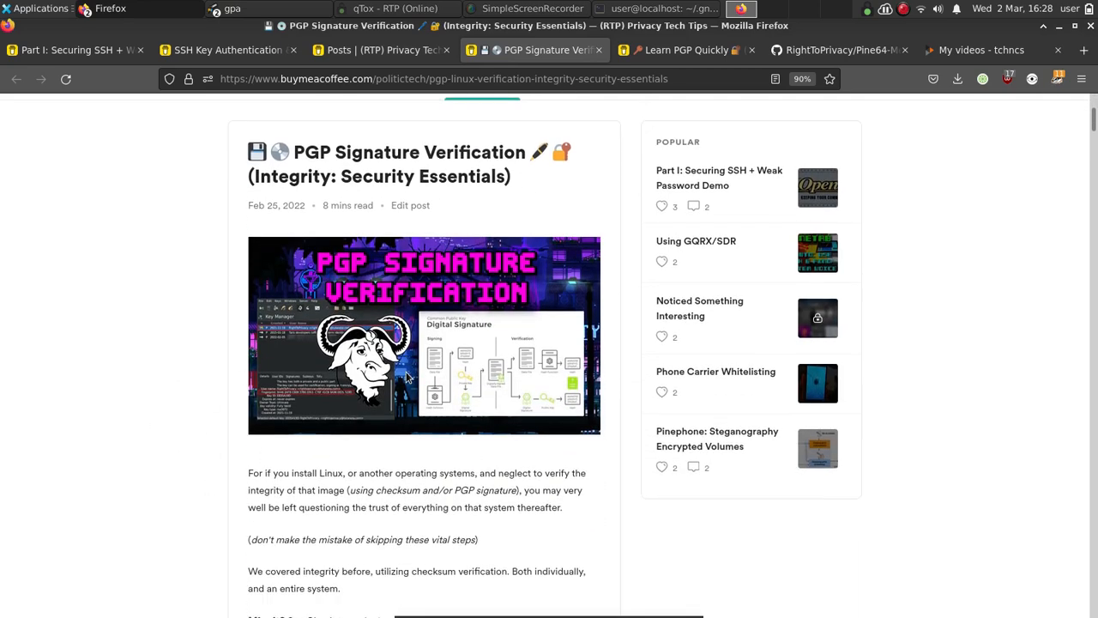
pyautogui.scroll(-3)
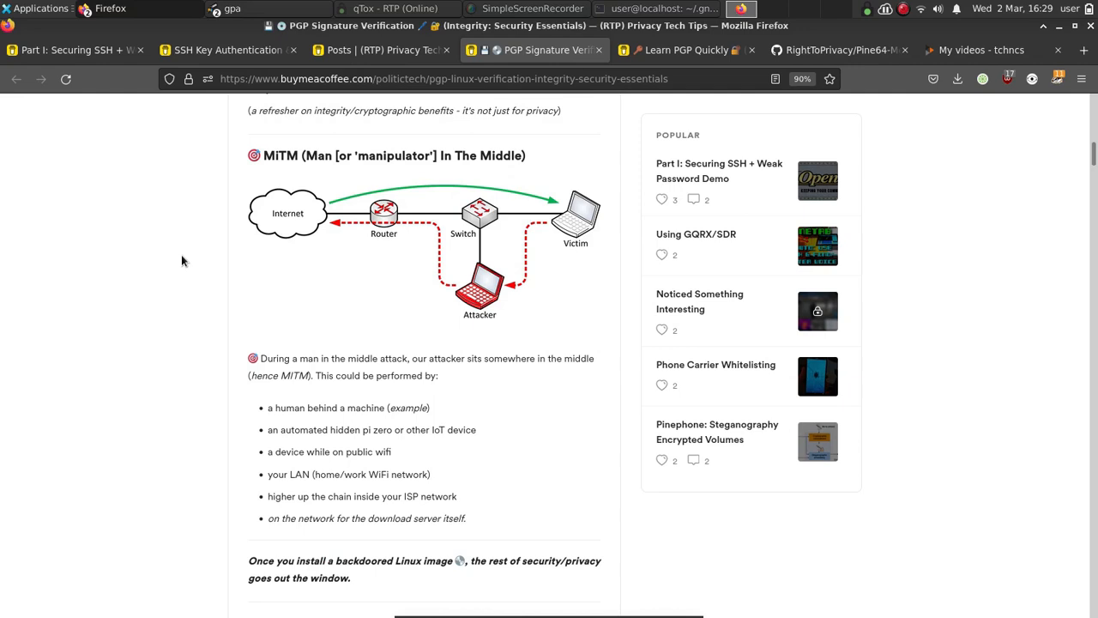
pyautogui.moveTo(535, 302)
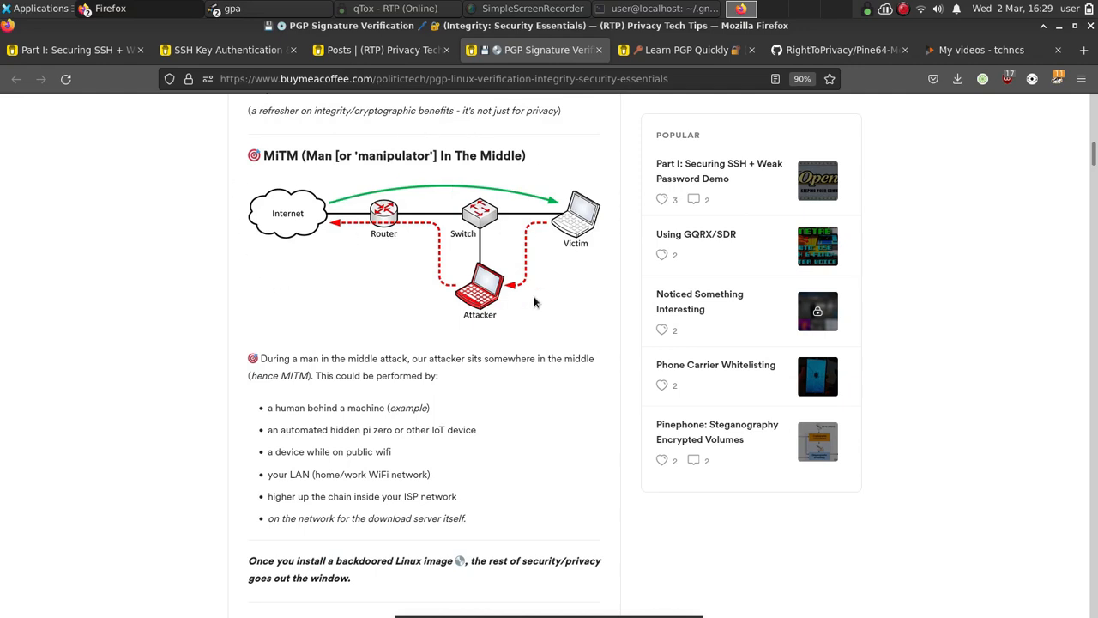
pyautogui.moveTo(631, 233)
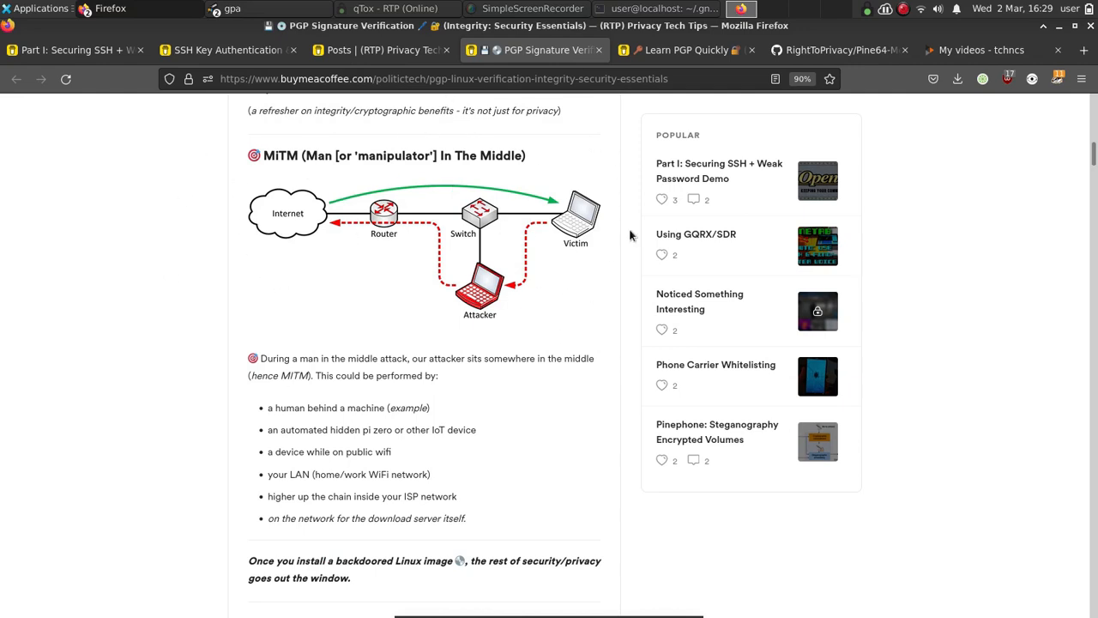
pyautogui.moveTo(575, 161)
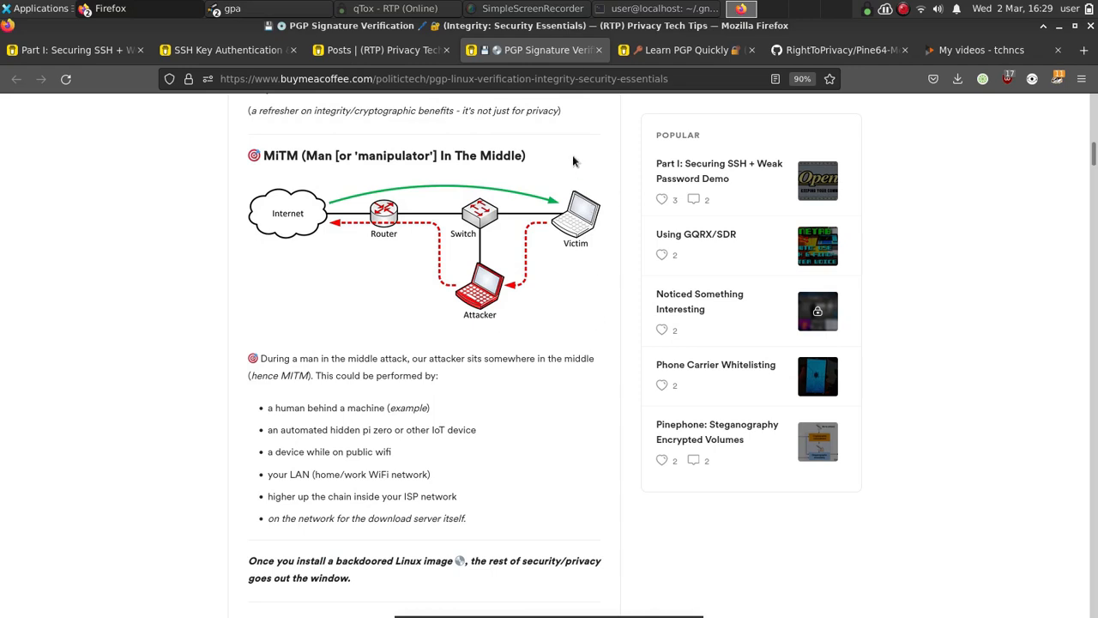
pyautogui.moveTo(182, 484)
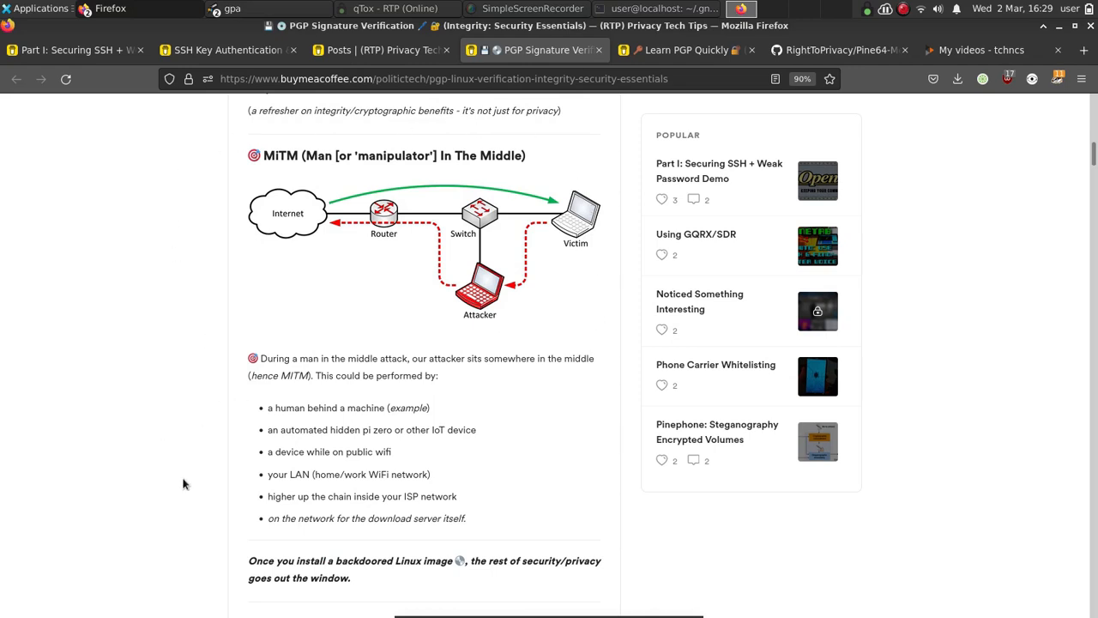
pyautogui.moveTo(184, 523)
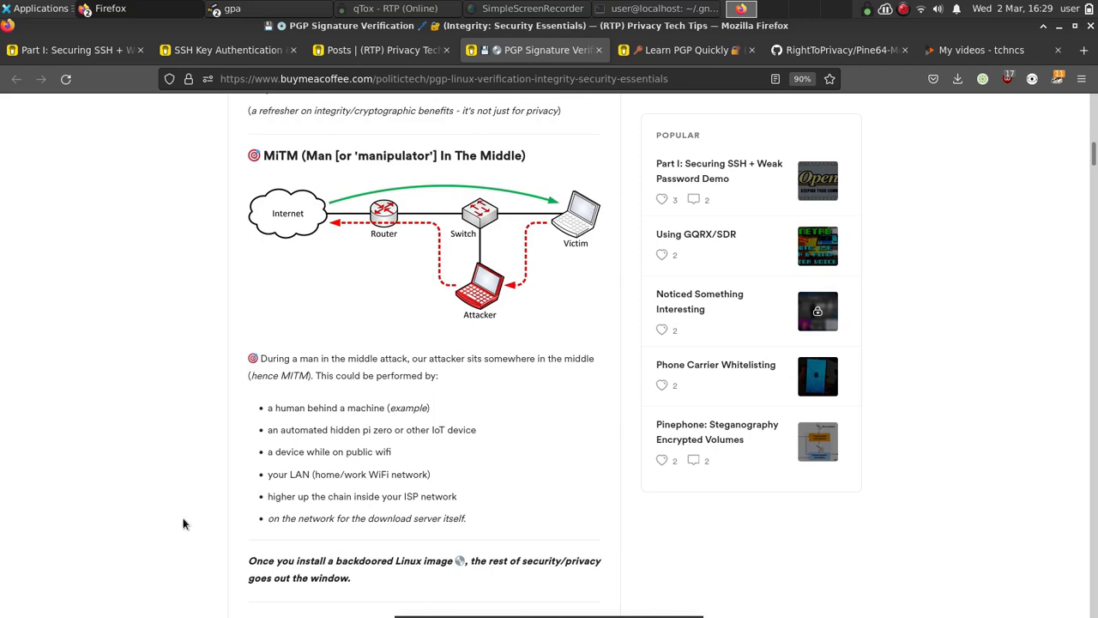
pyautogui.moveTo(566, 412)
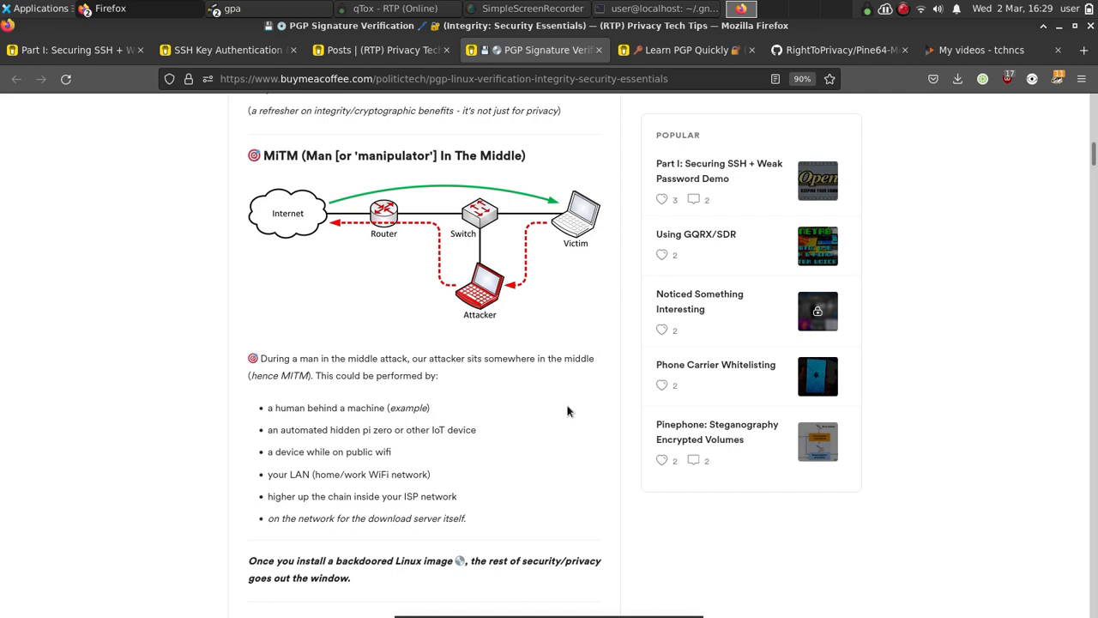
pyautogui.moveTo(163, 343)
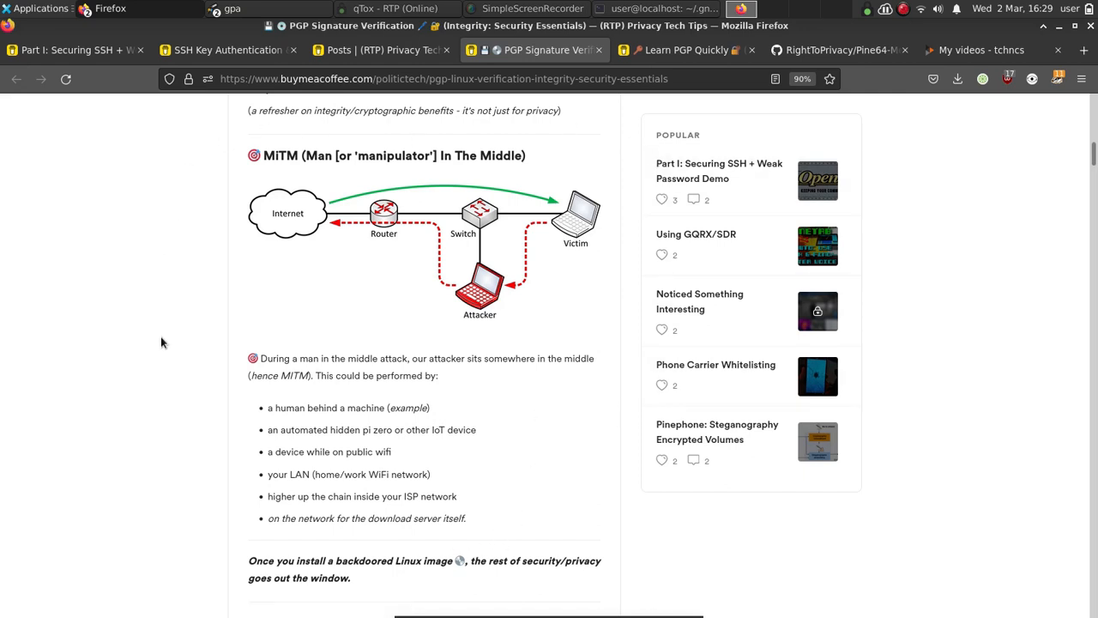
pyautogui.moveTo(600, 106)
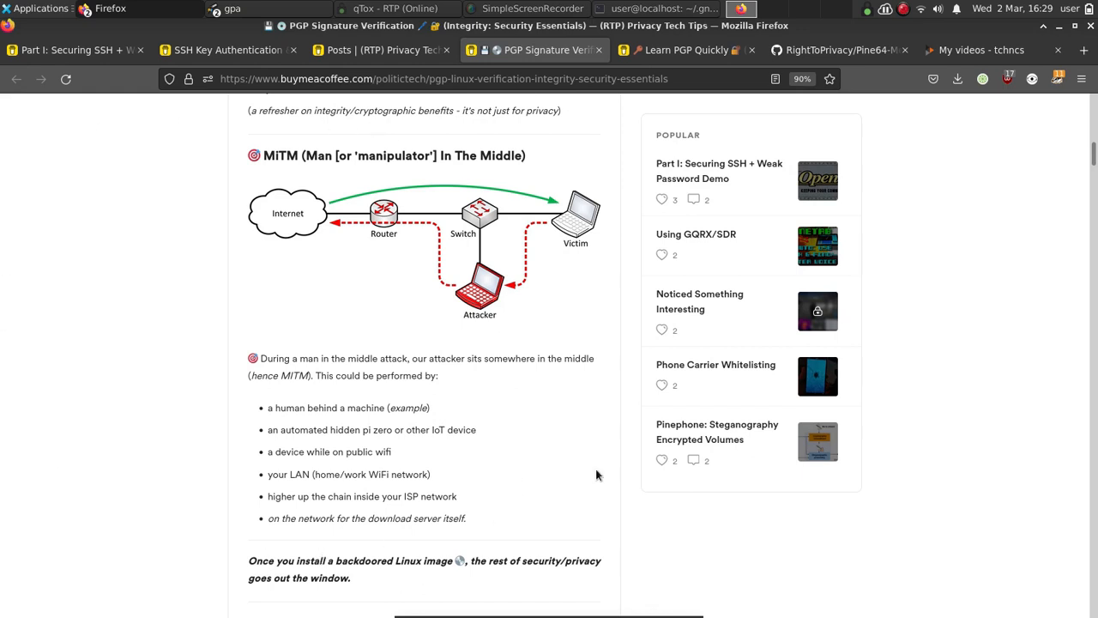
pyautogui.moveTo(39, 197)
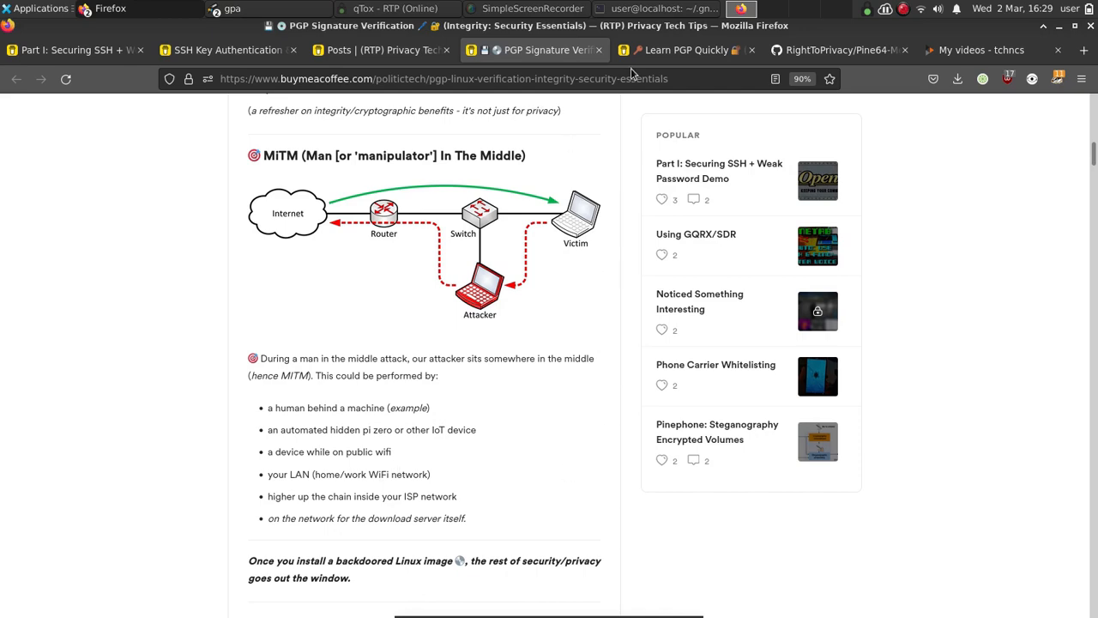
pyautogui.click(682, 50)
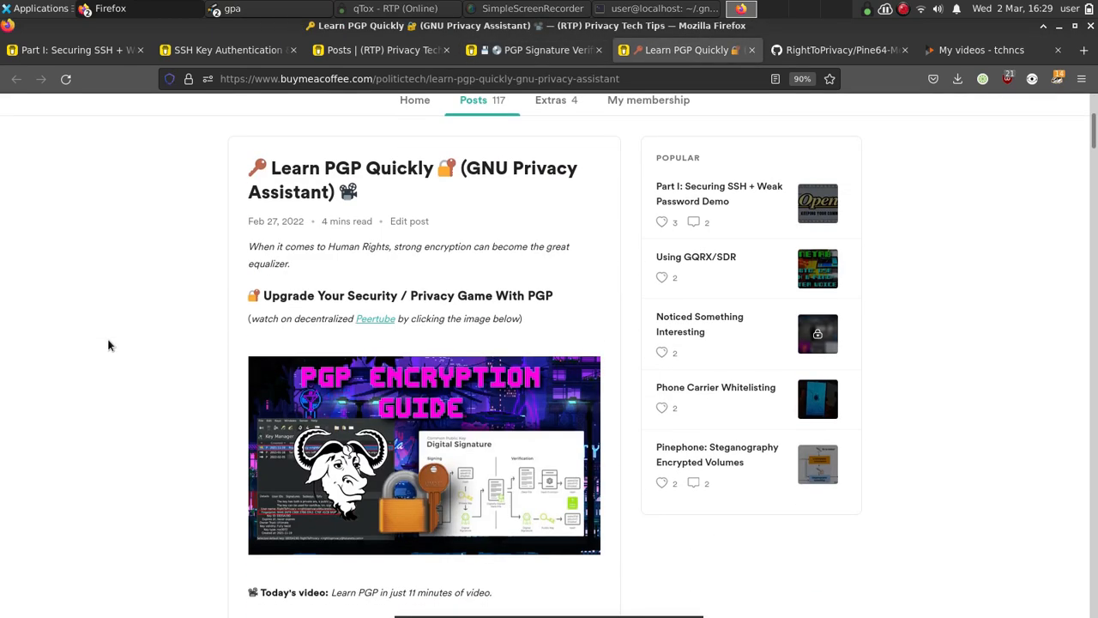
pyautogui.moveTo(51, 467)
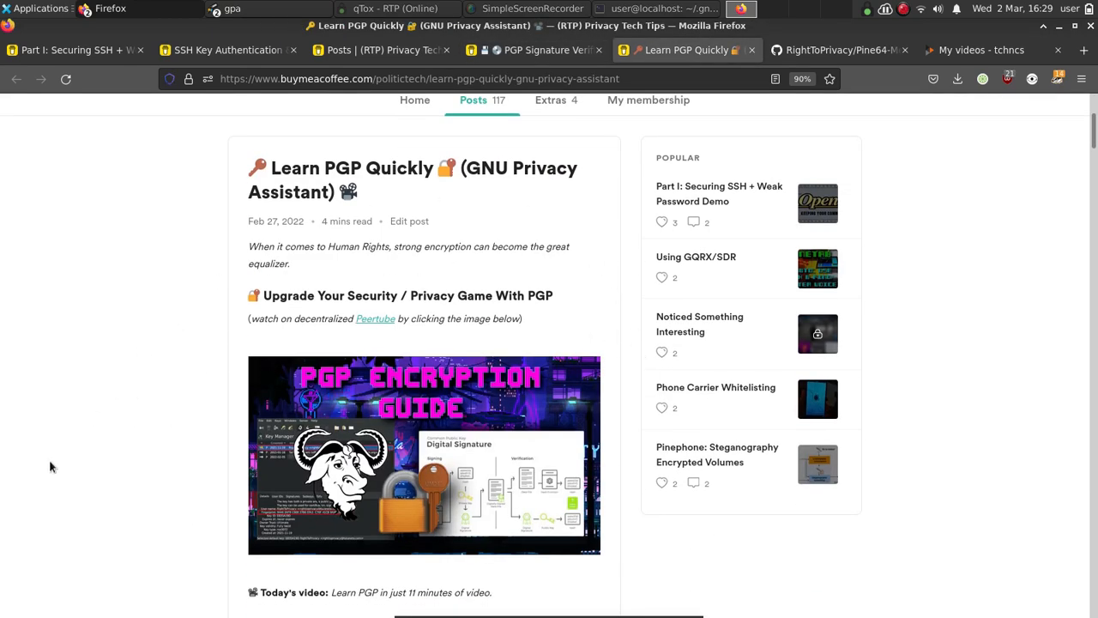
pyautogui.moveTo(153, 164)
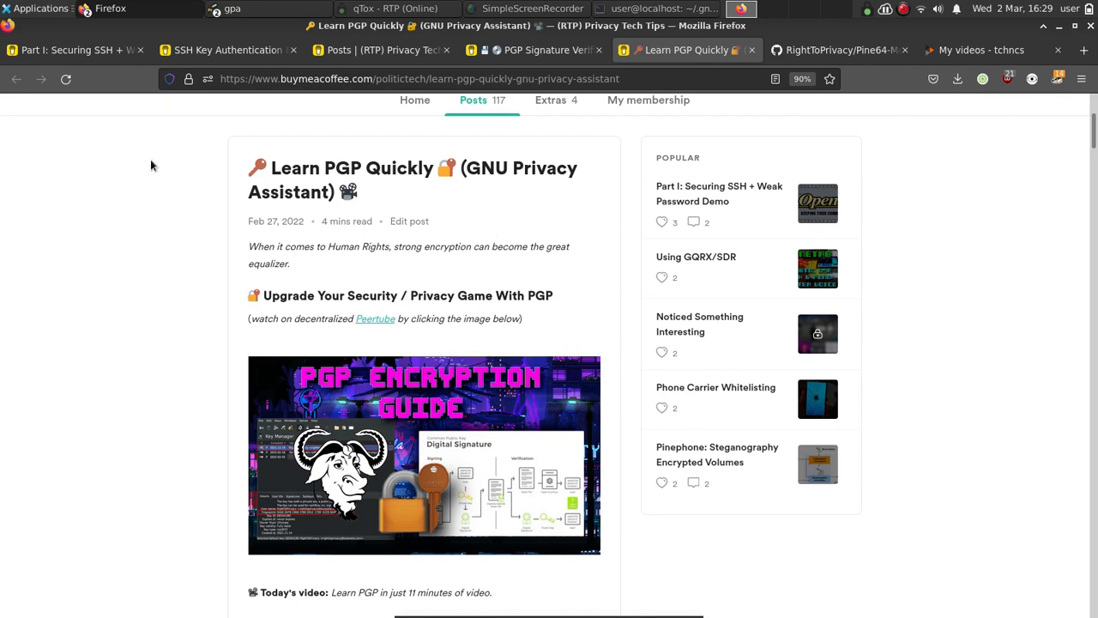
pyautogui.moveTo(561, 151)
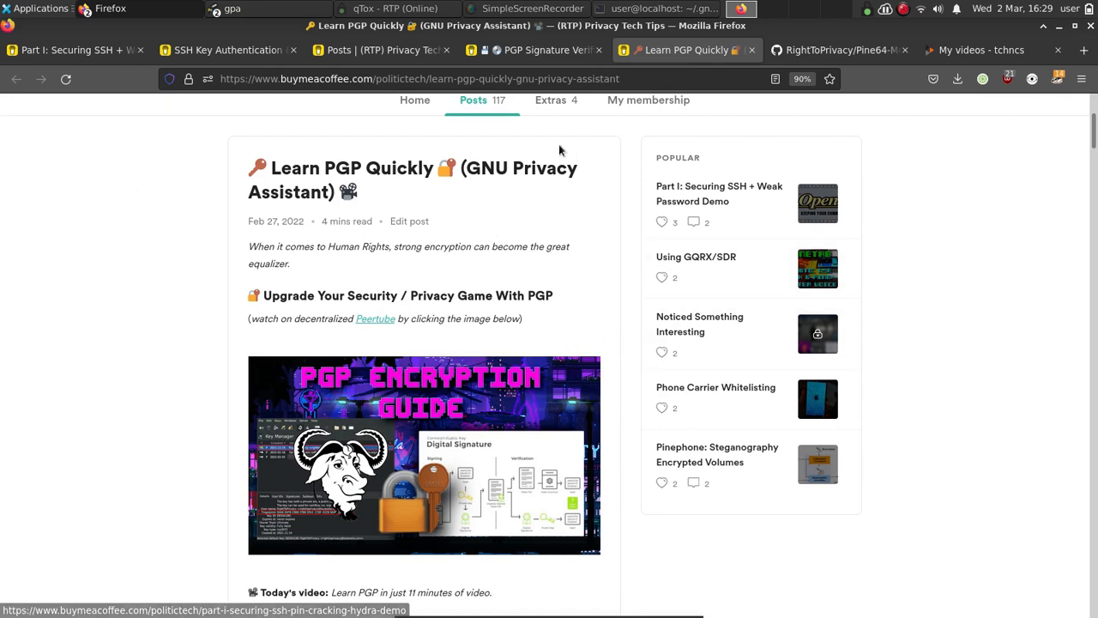
pyautogui.moveTo(133, 146)
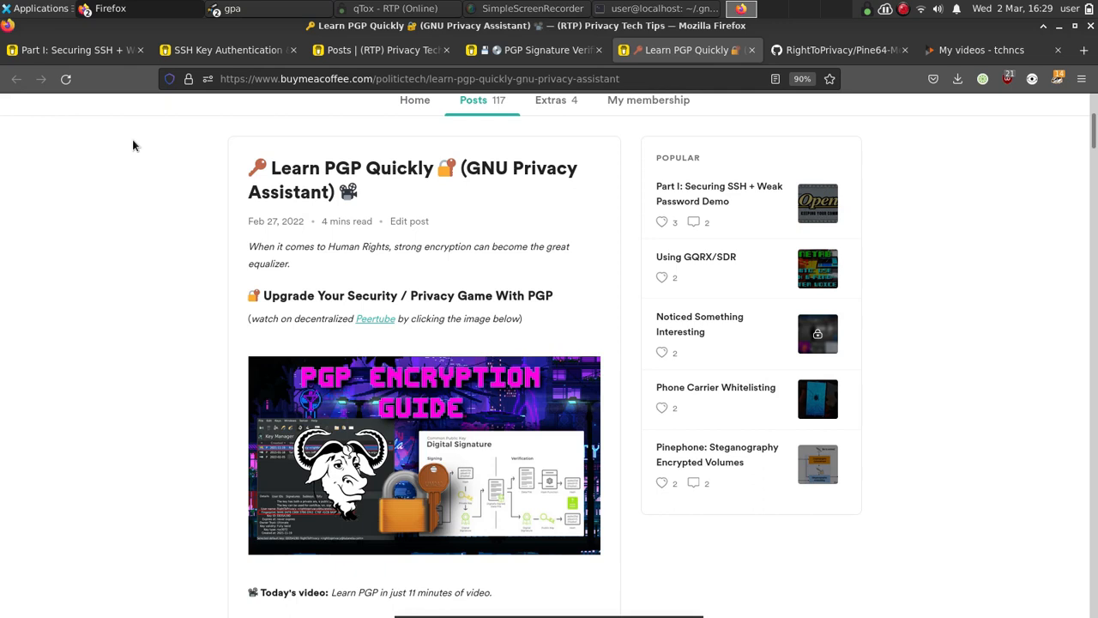
pyautogui.moveTo(697, 257)
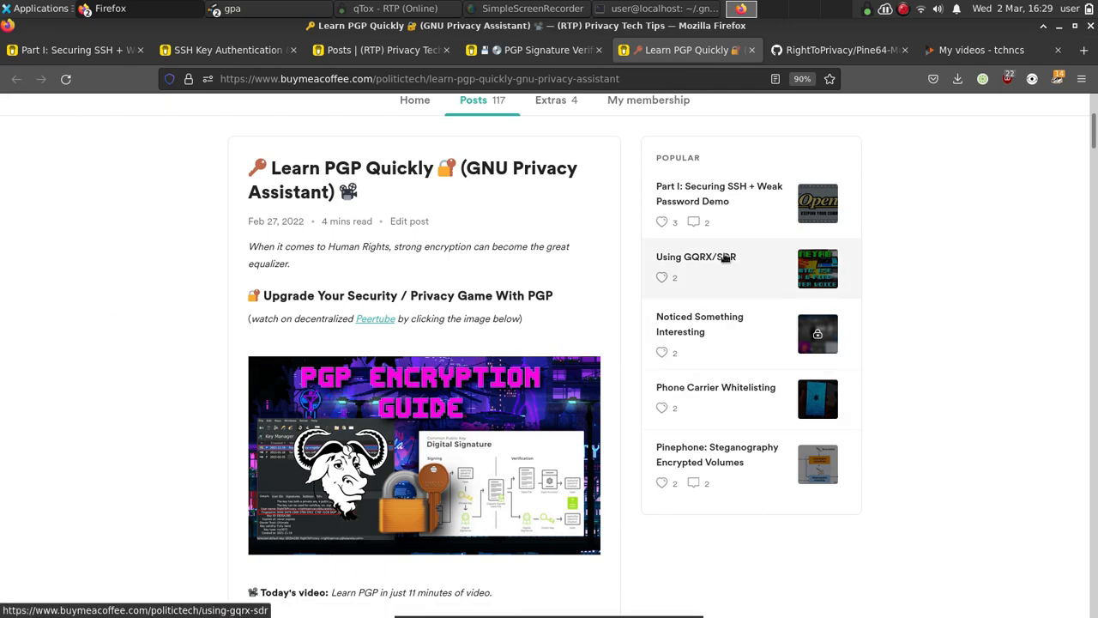
pyautogui.moveTo(501, 546)
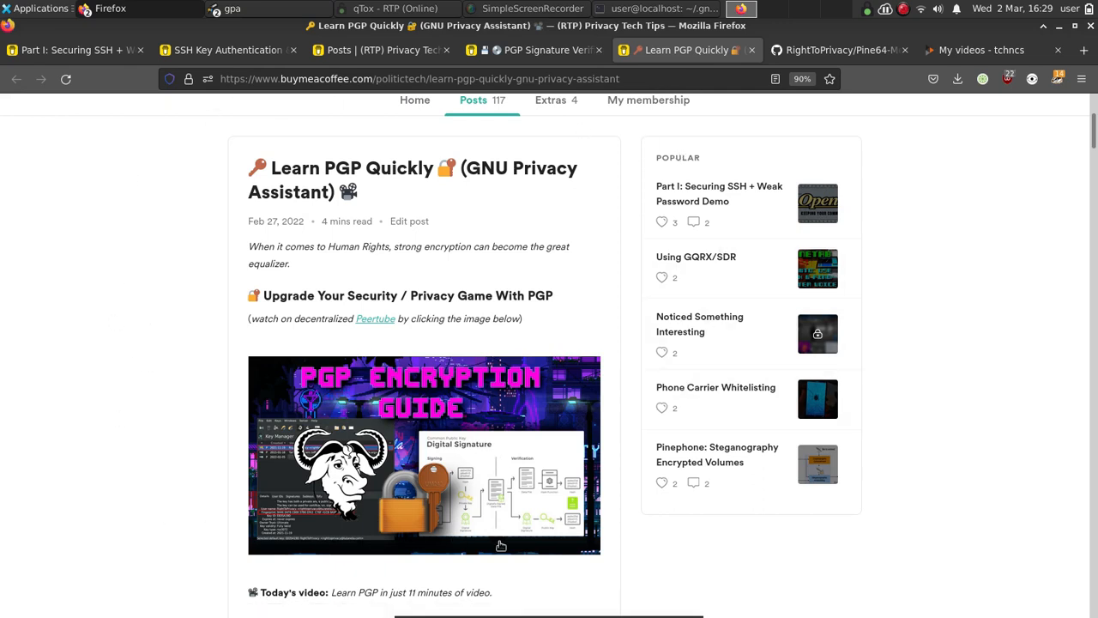
pyautogui.scroll(-3)
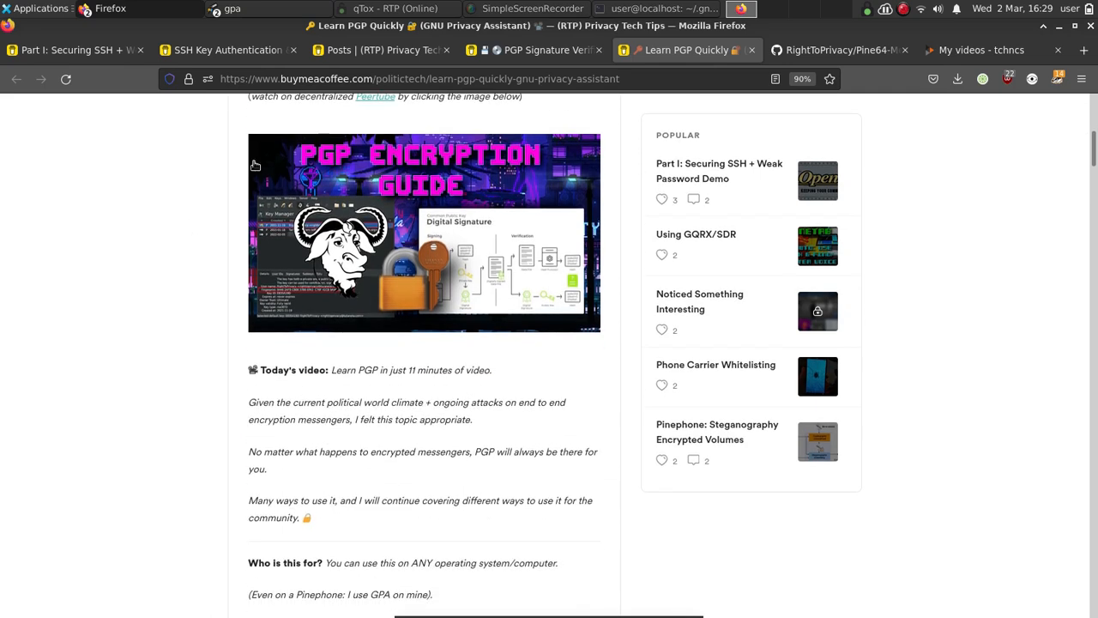
pyautogui.moveTo(184, 248)
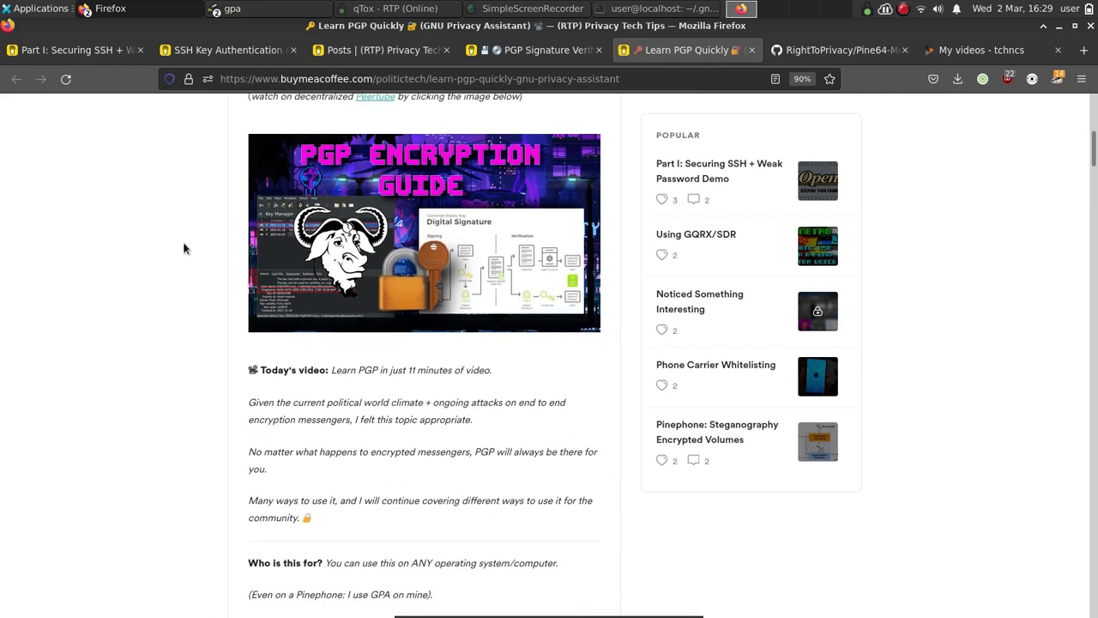
pyautogui.moveTo(448, 295)
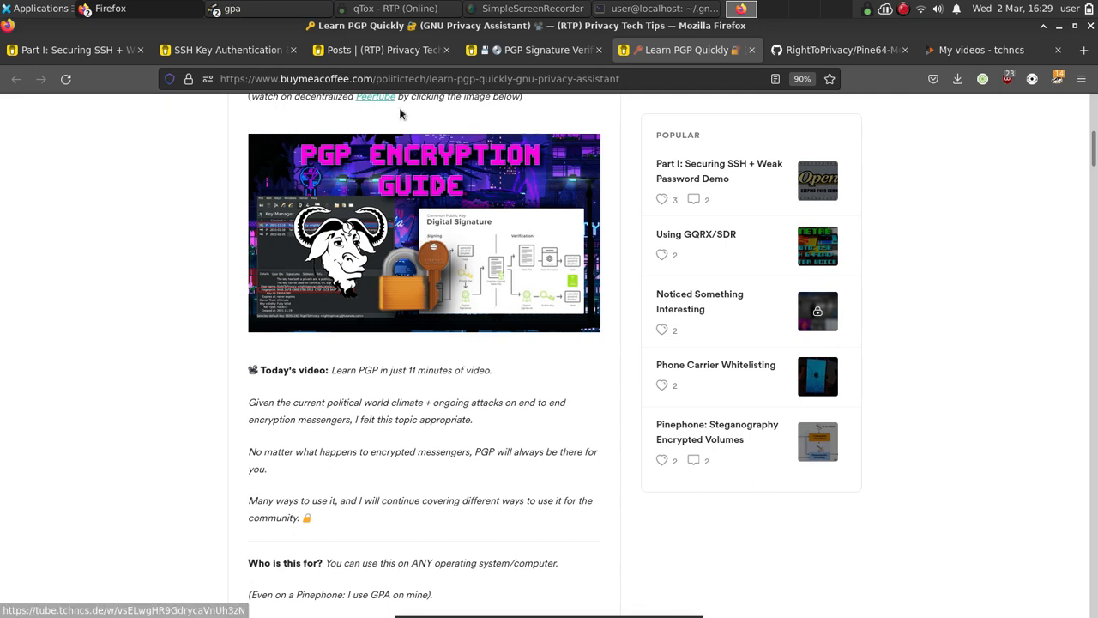
pyautogui.moveTo(376, 335)
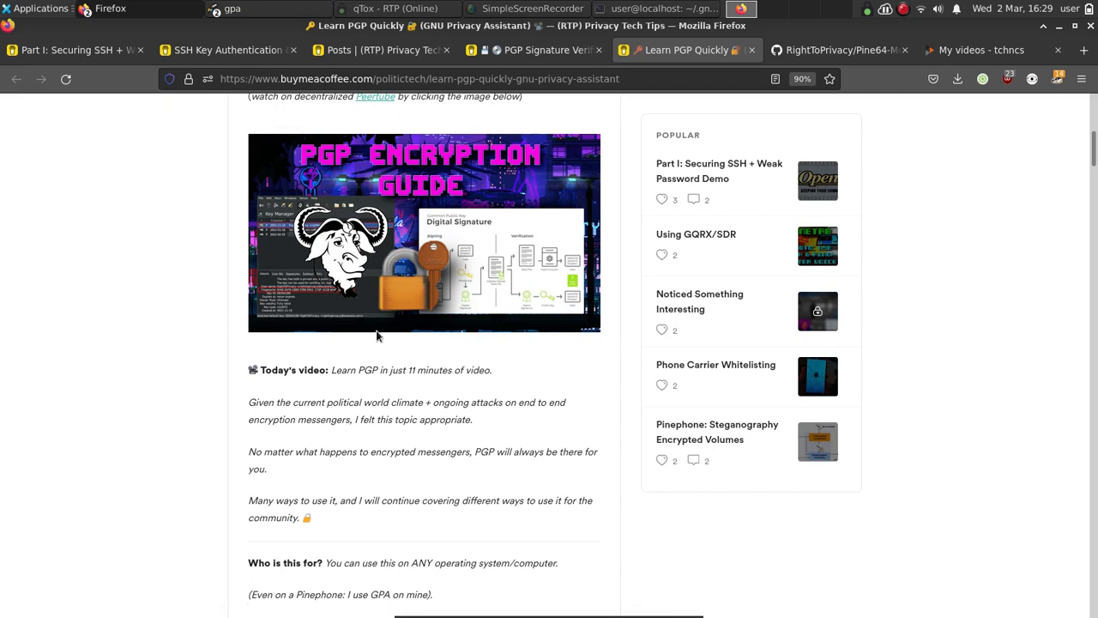
pyautogui.moveTo(202, 226)
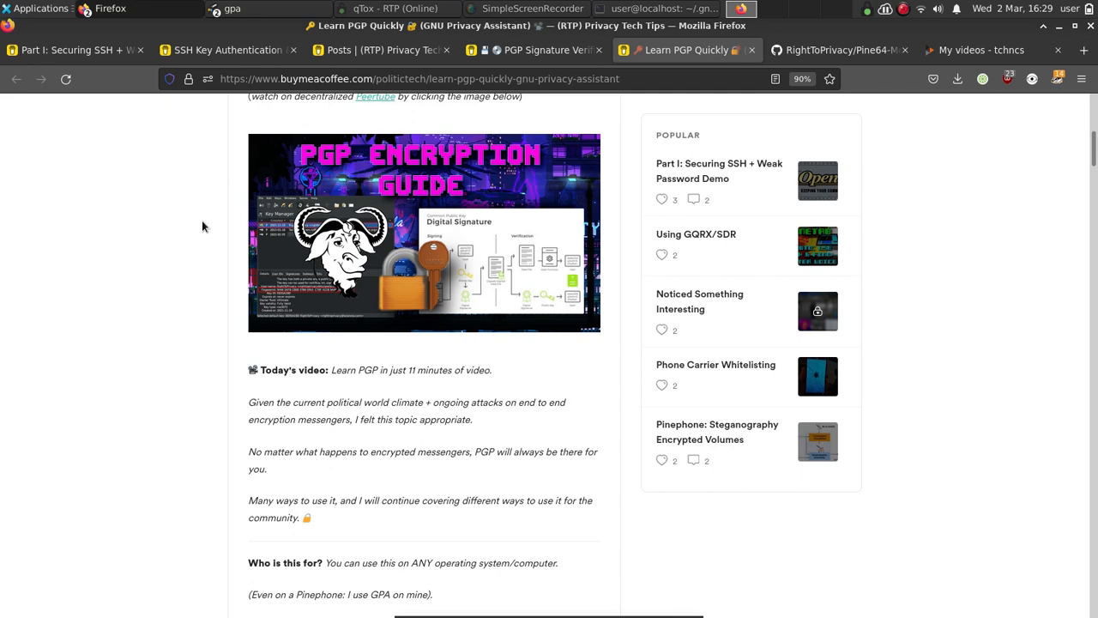
pyautogui.moveTo(209, 360)
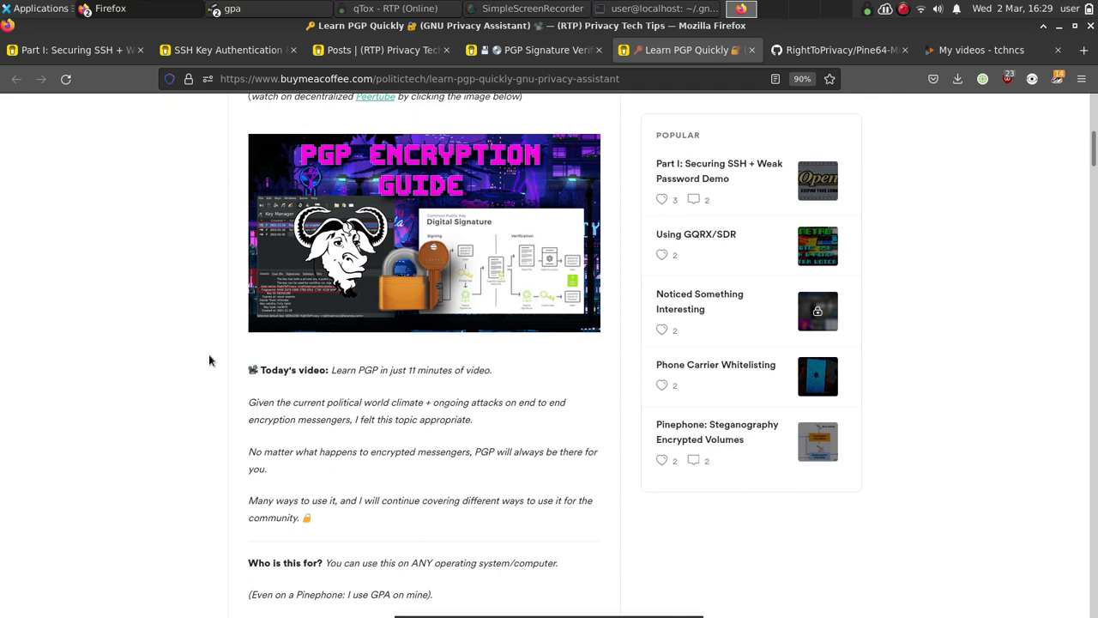
pyautogui.moveTo(585, 528)
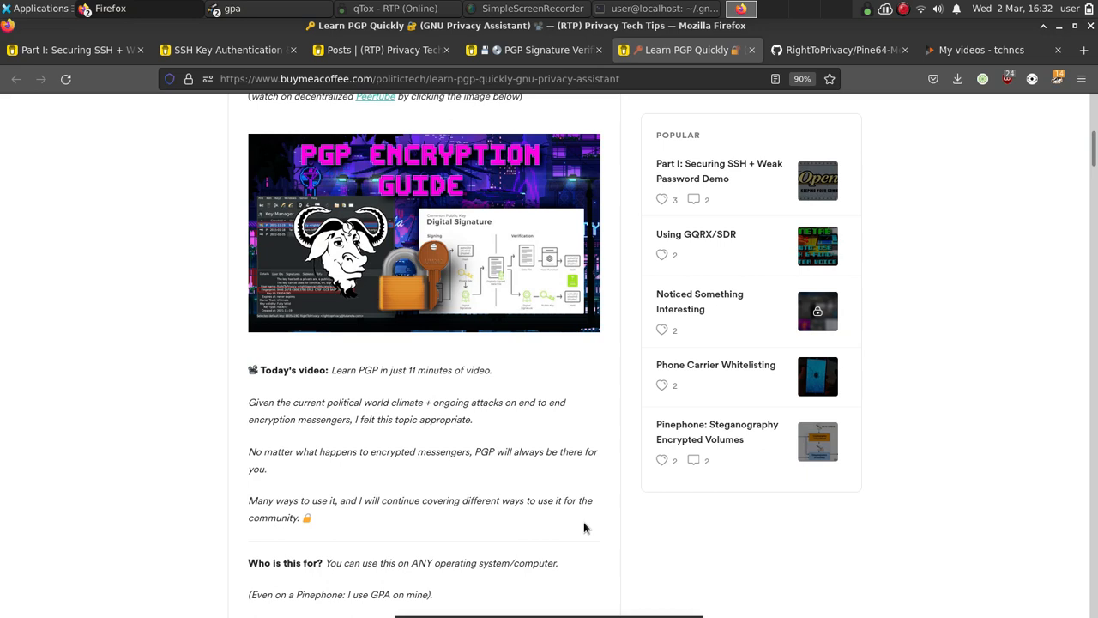
pyautogui.moveTo(264, 7)
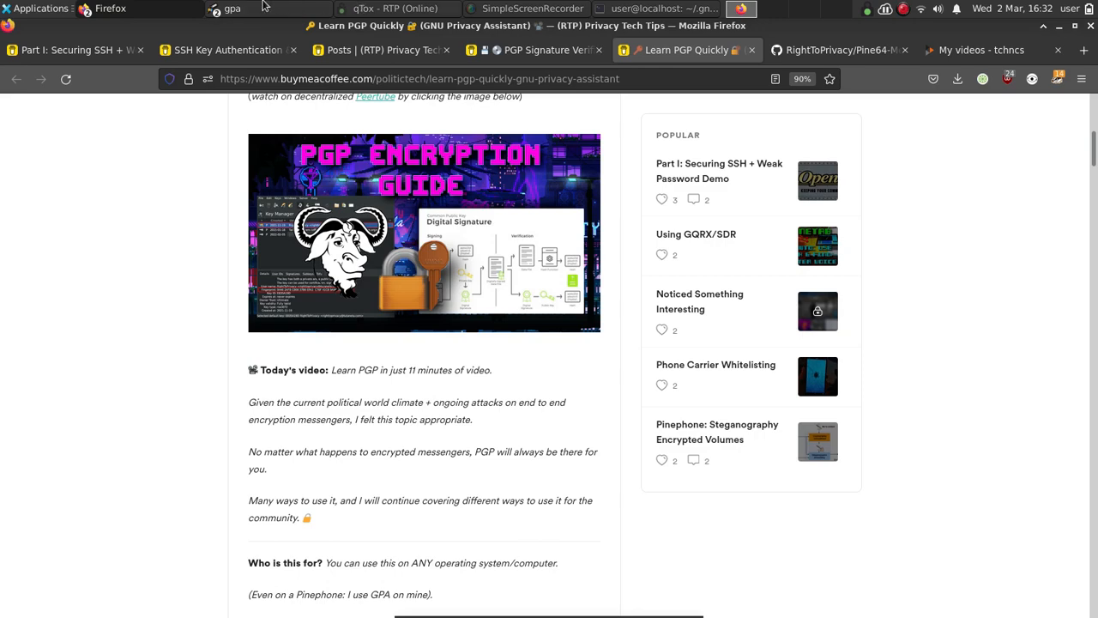
# - Bring GPA's Key Manager to the front with its three keys and reach the Keys menu
pyautogui.click(231, 9)
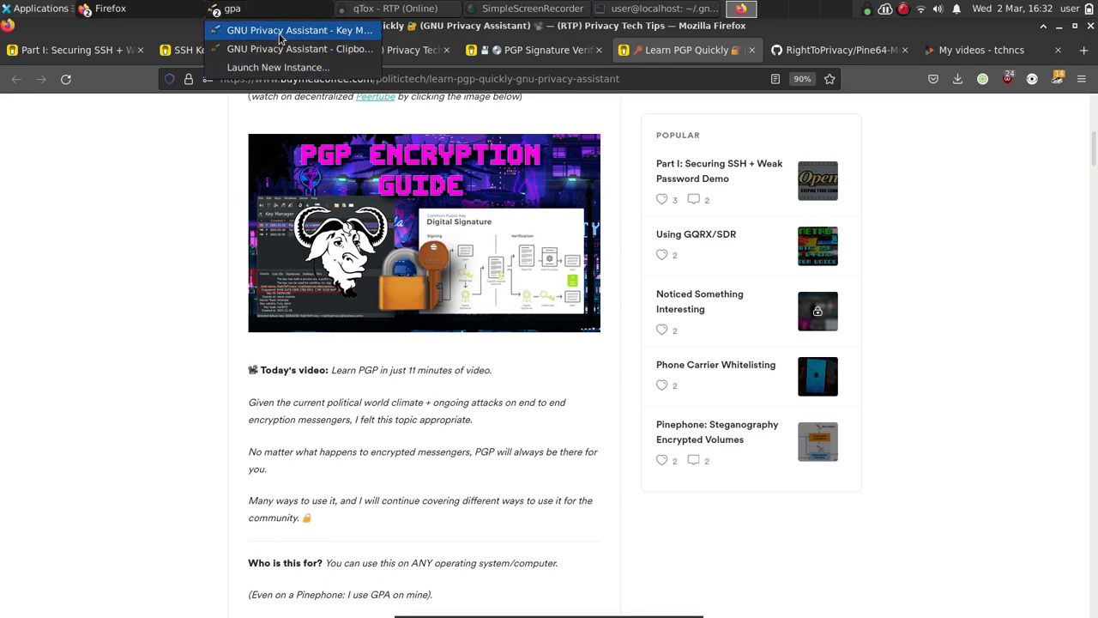
pyautogui.click(292, 31)
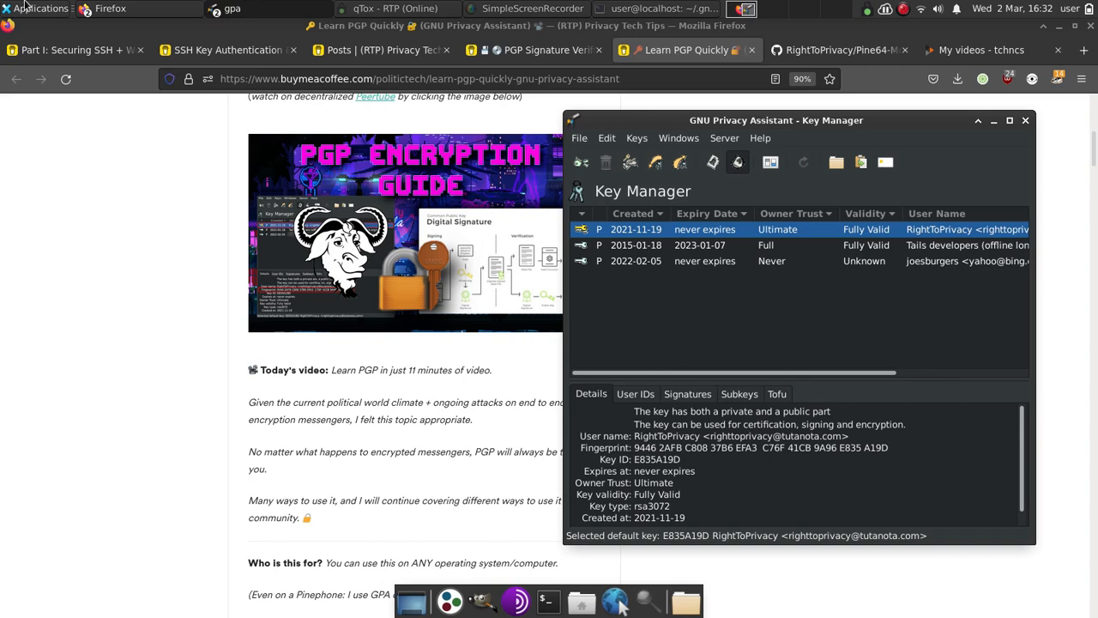
pyautogui.click(40, 8)
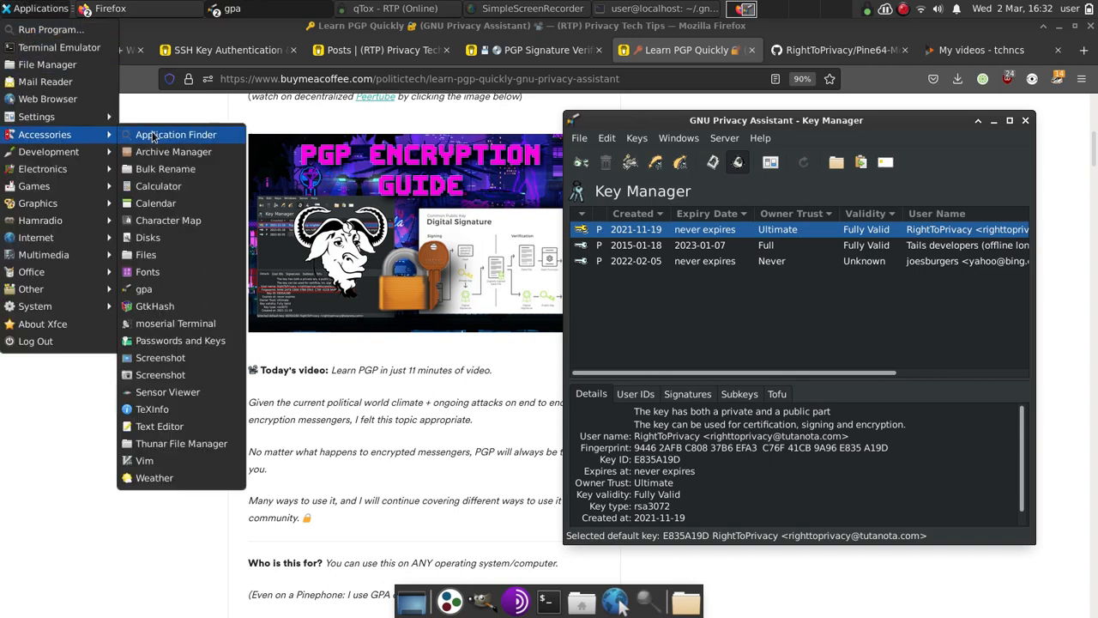
pyautogui.moveTo(144, 289)
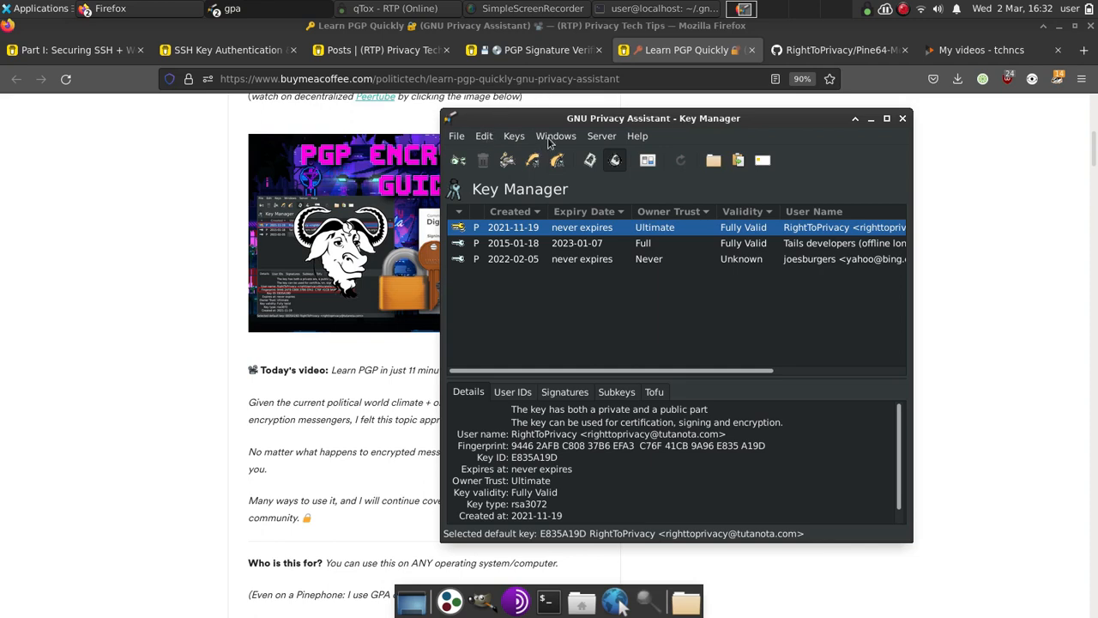
pyautogui.moveTo(734, 118)
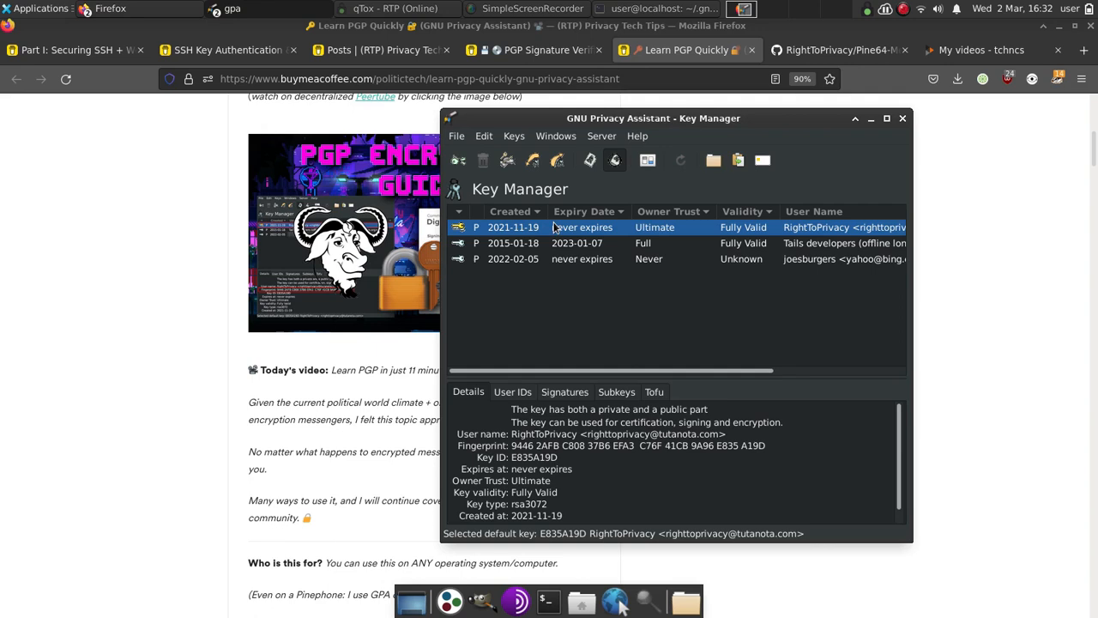
pyautogui.moveTo(511, 226)
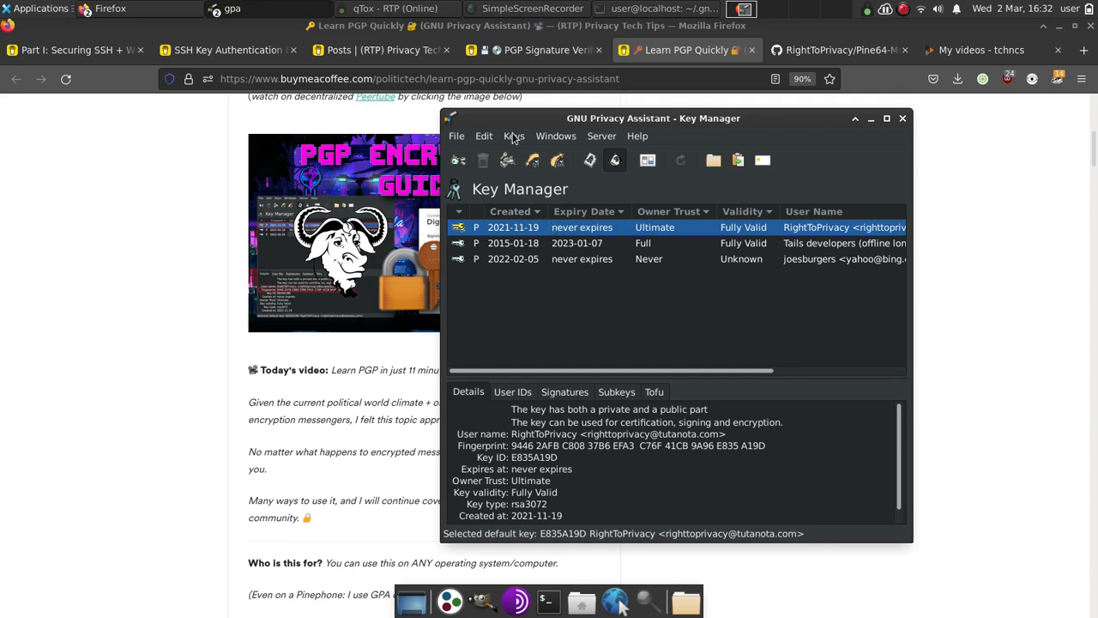
pyautogui.click(515, 135)
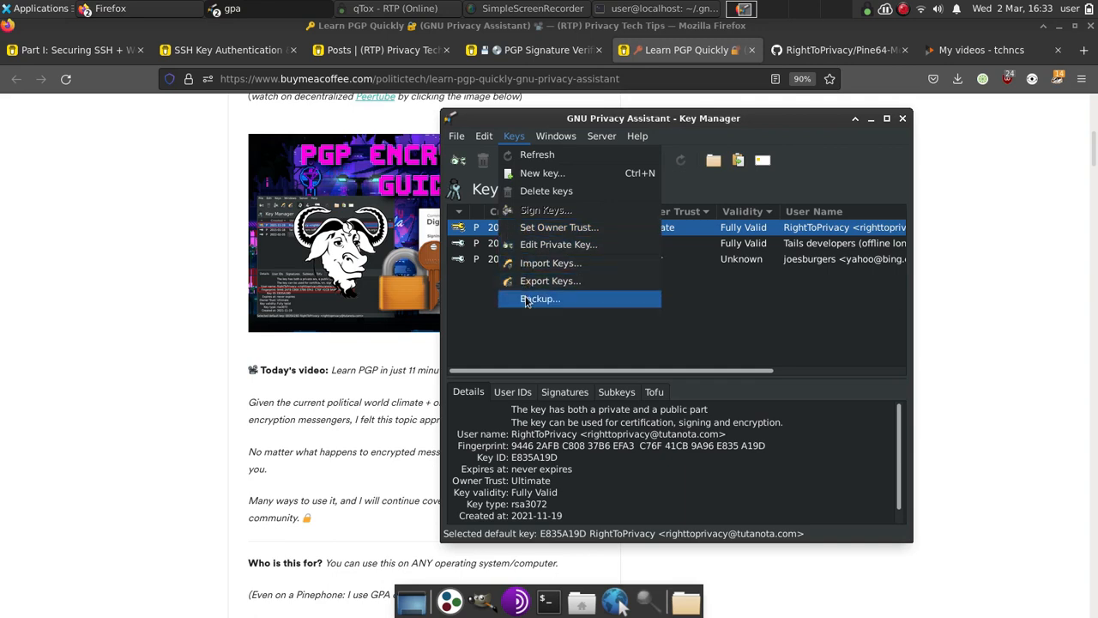
# - Back up the secret key to /home/user/.gnupg/secret-key-E835A19D.asc
pyautogui.click(539, 298)
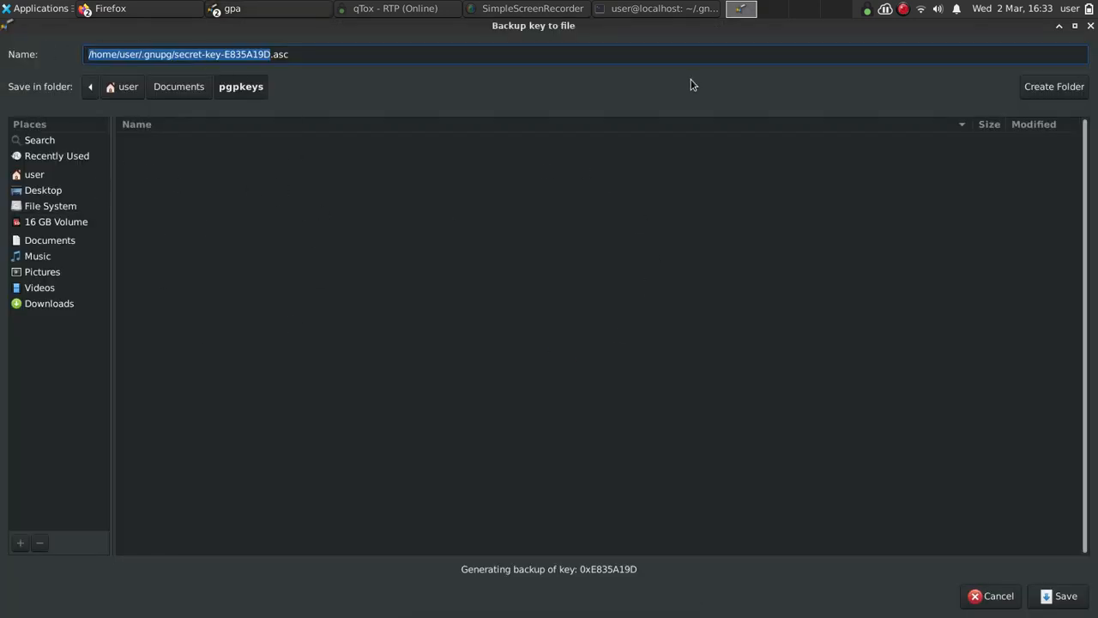
pyautogui.click(109, 53)
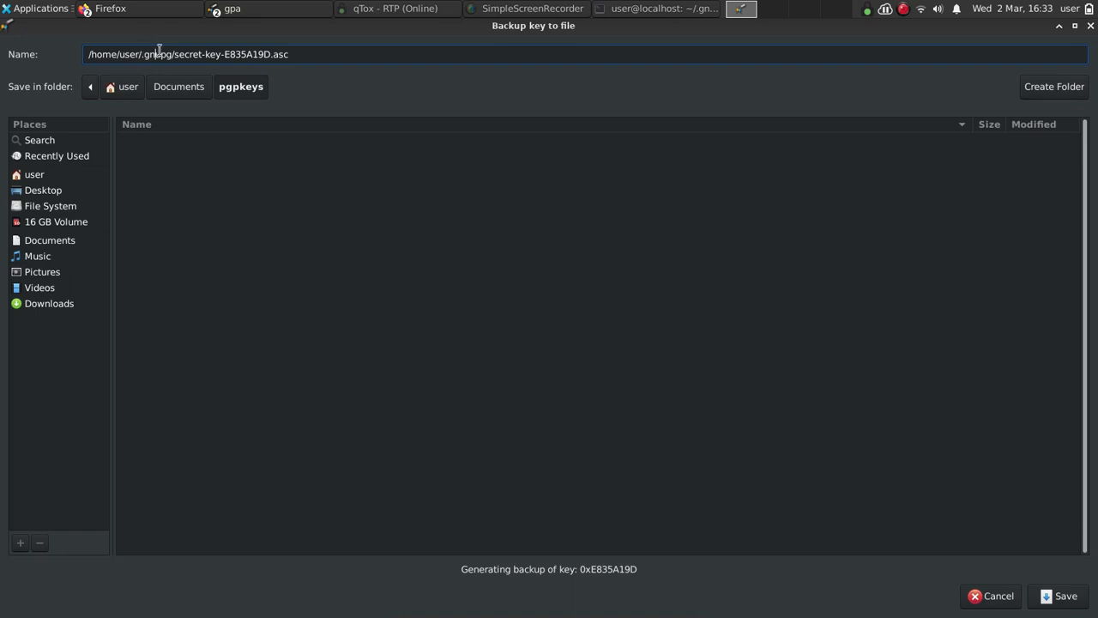
pyautogui.moveTo(394, 53)
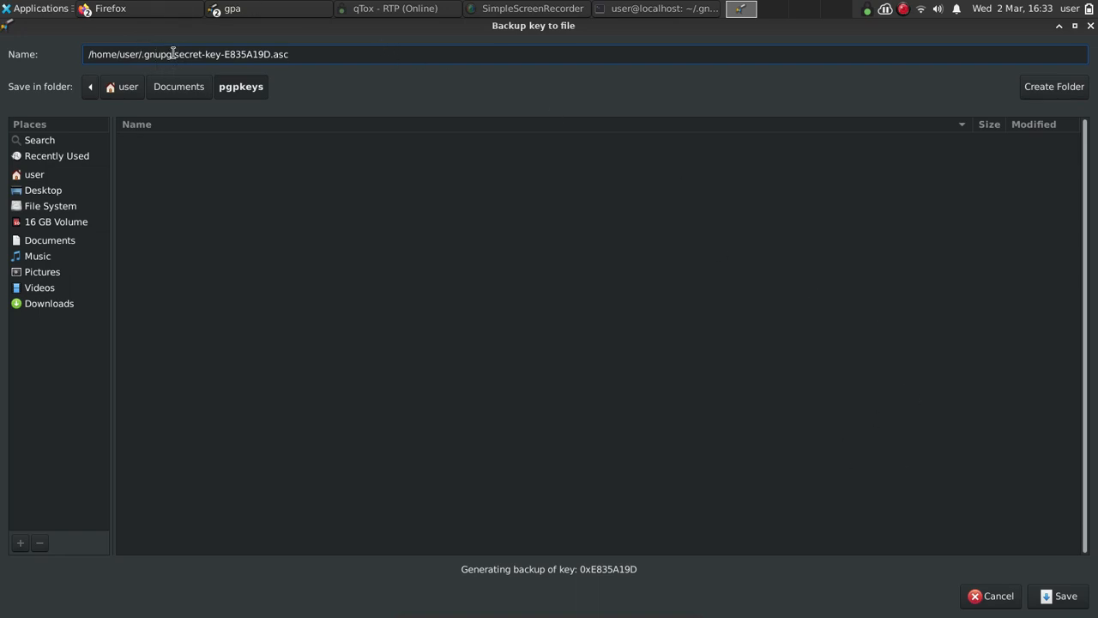
pyautogui.doubleClick(154, 53)
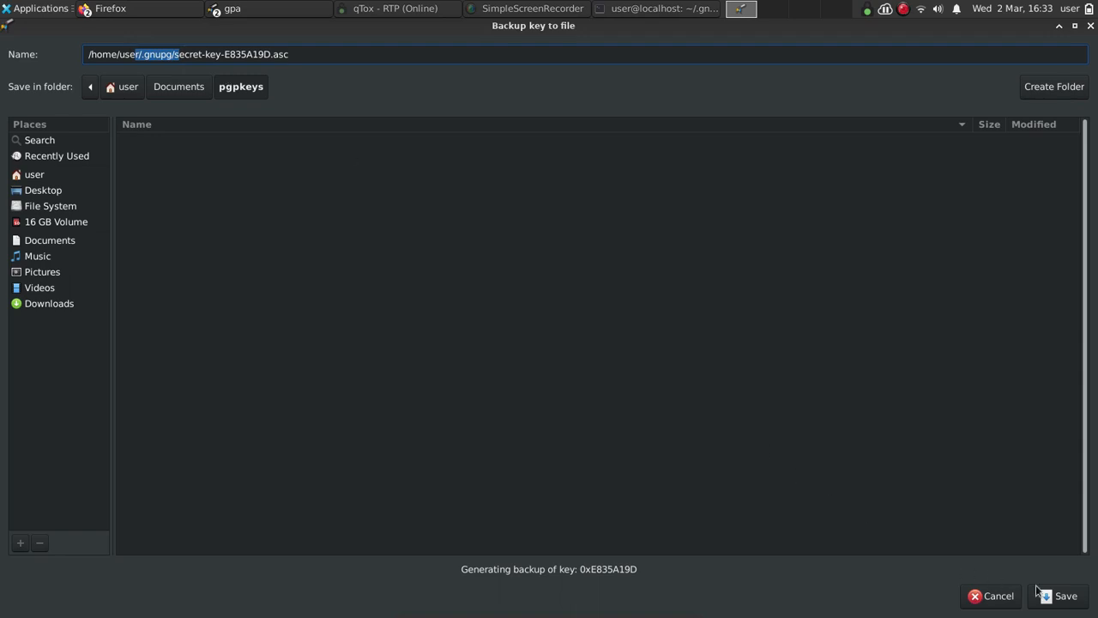
pyautogui.click(1065, 596)
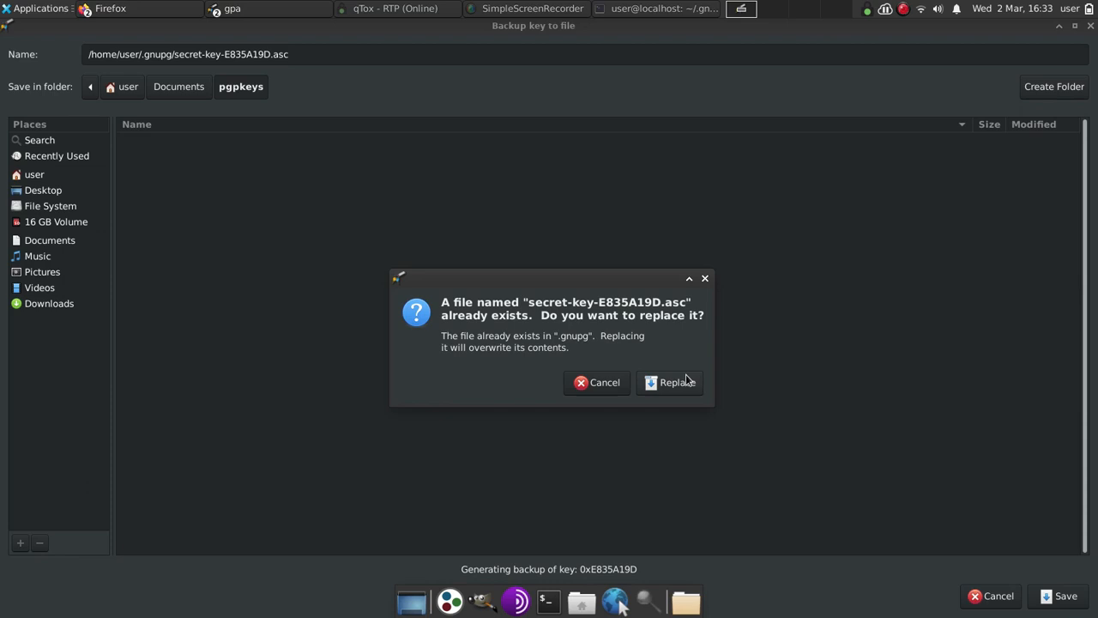
pyautogui.moveTo(669, 393)
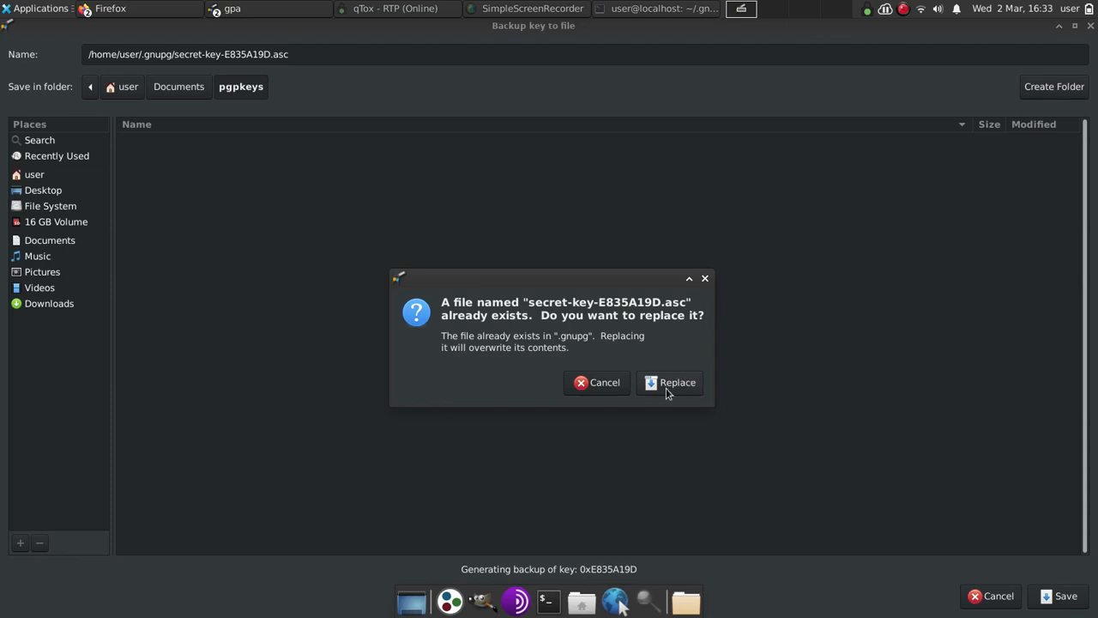
# - Replace the earlier backup, confirm the passphrase, and copy the .gnupg folder path
pyautogui.click(675, 381)
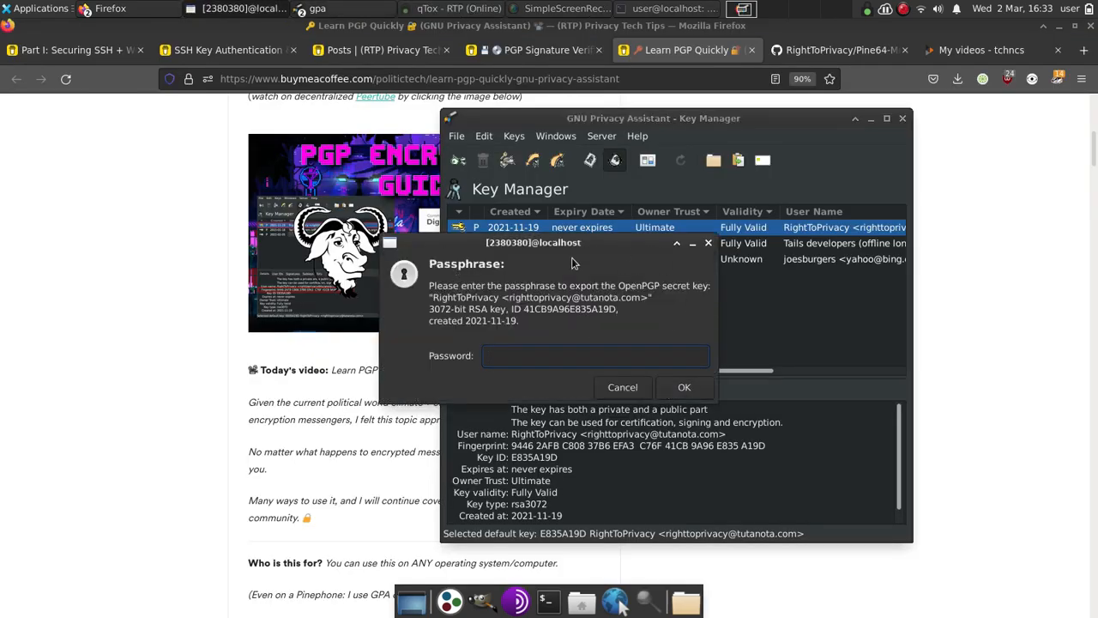
pyautogui.click(594, 355)
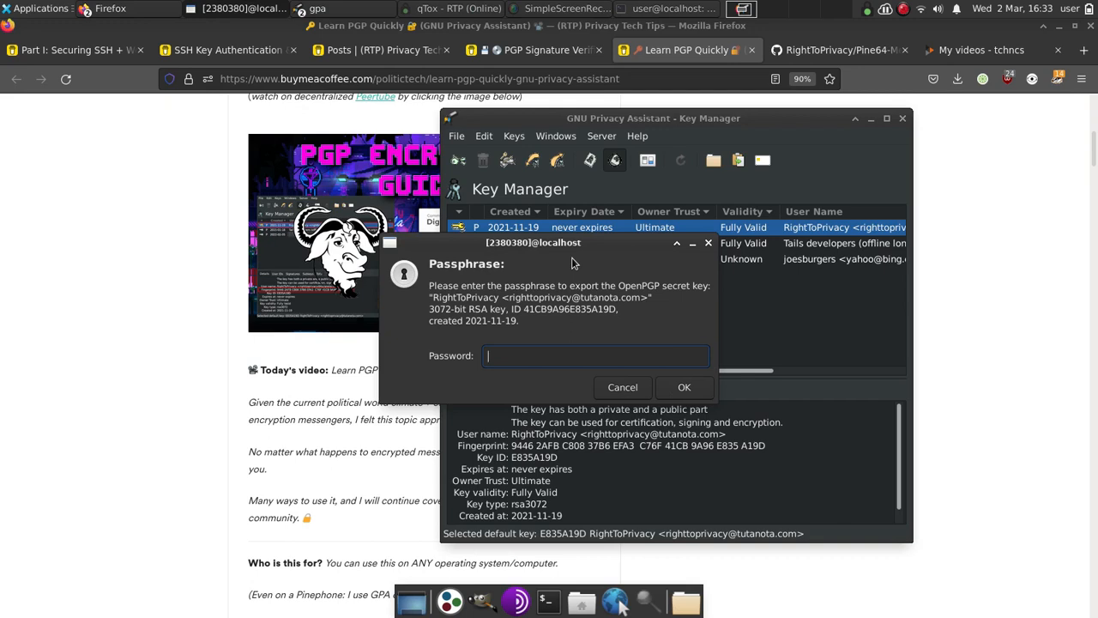
pyautogui.click(621, 388)
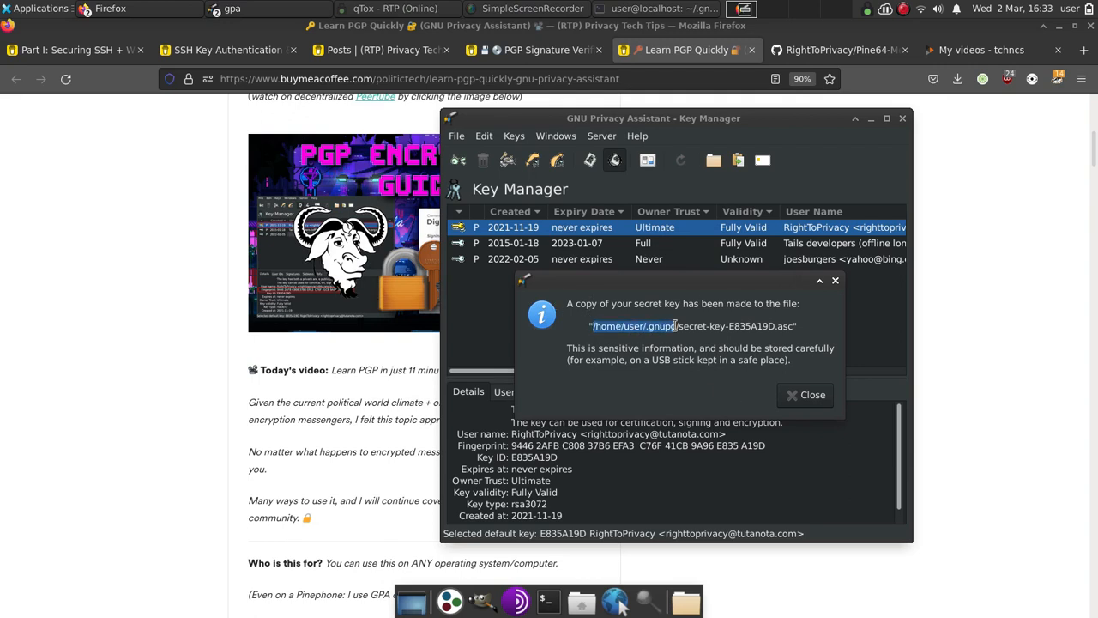
pyautogui.rightClick(652, 326)
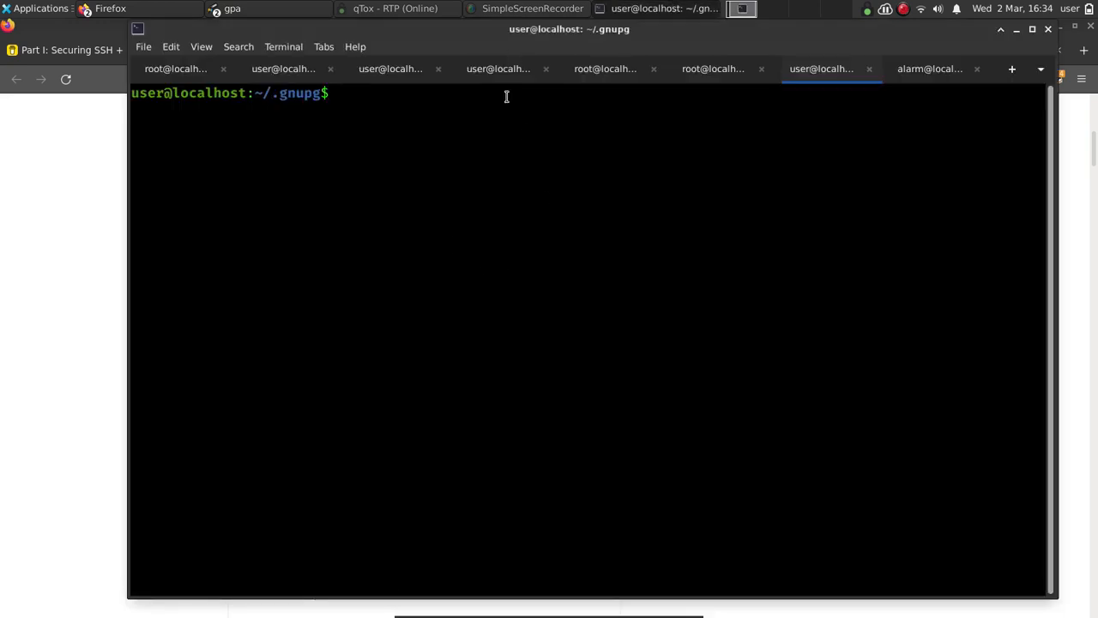
# - cd into the pasted .gnupg path, list it and pick out secret-key-E835A19D.asc
pyautogui.write('cd')
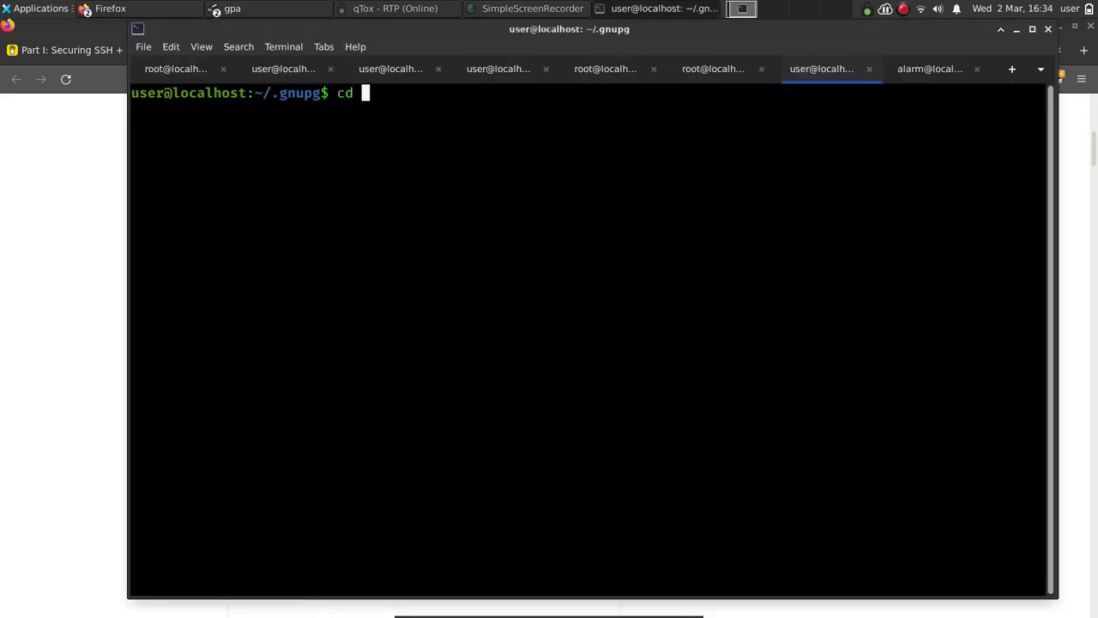
pyautogui.rightClick(609, 214)
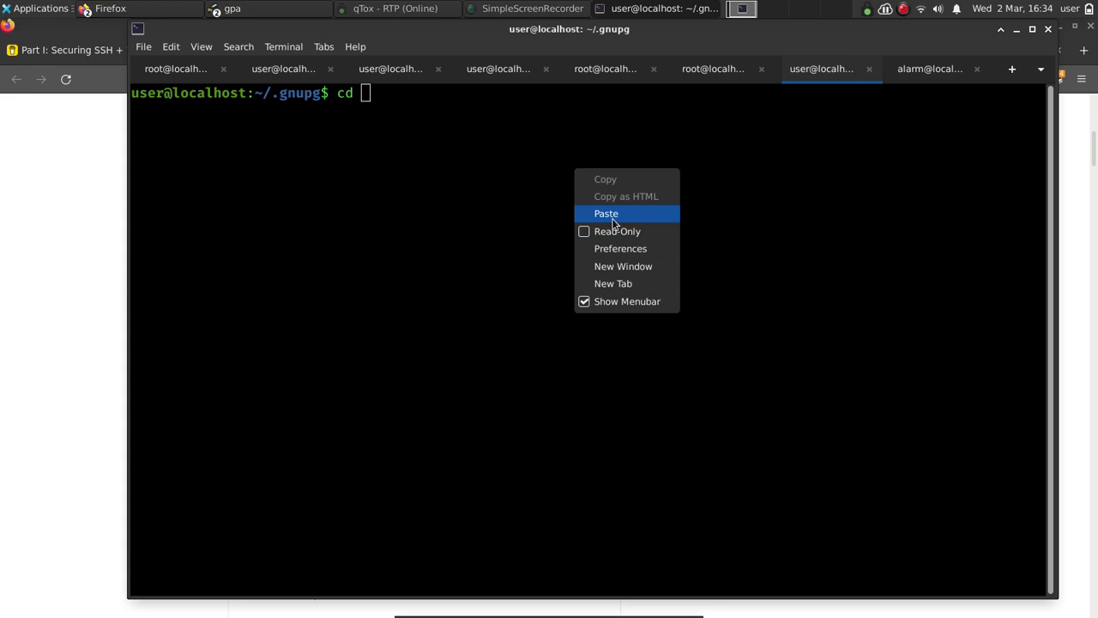
pyautogui.click(605, 213)
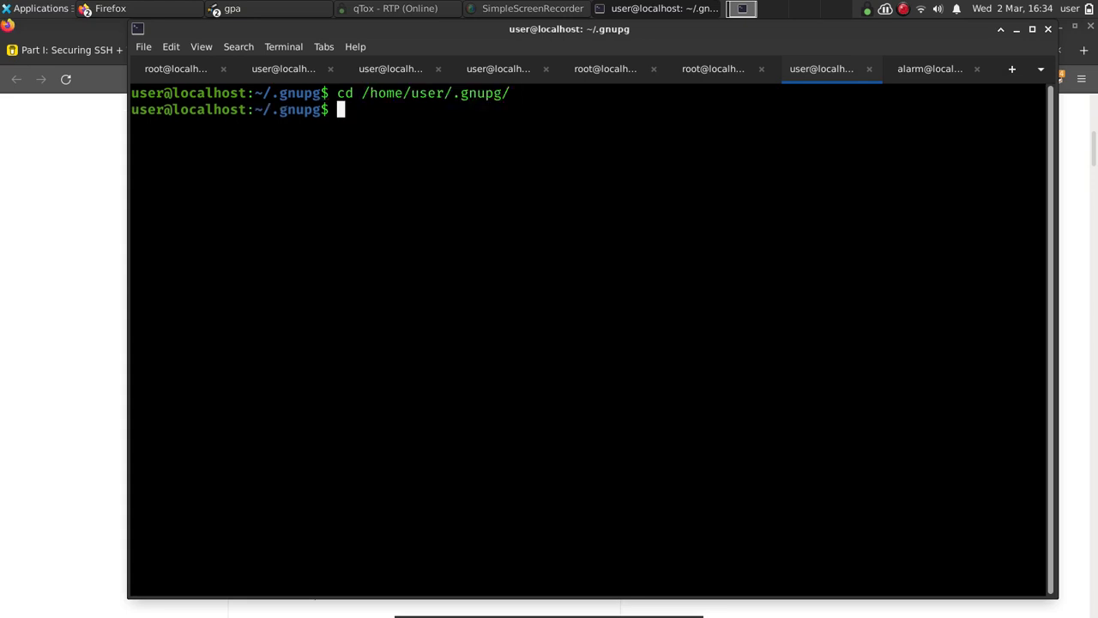
pyautogui.write('l')
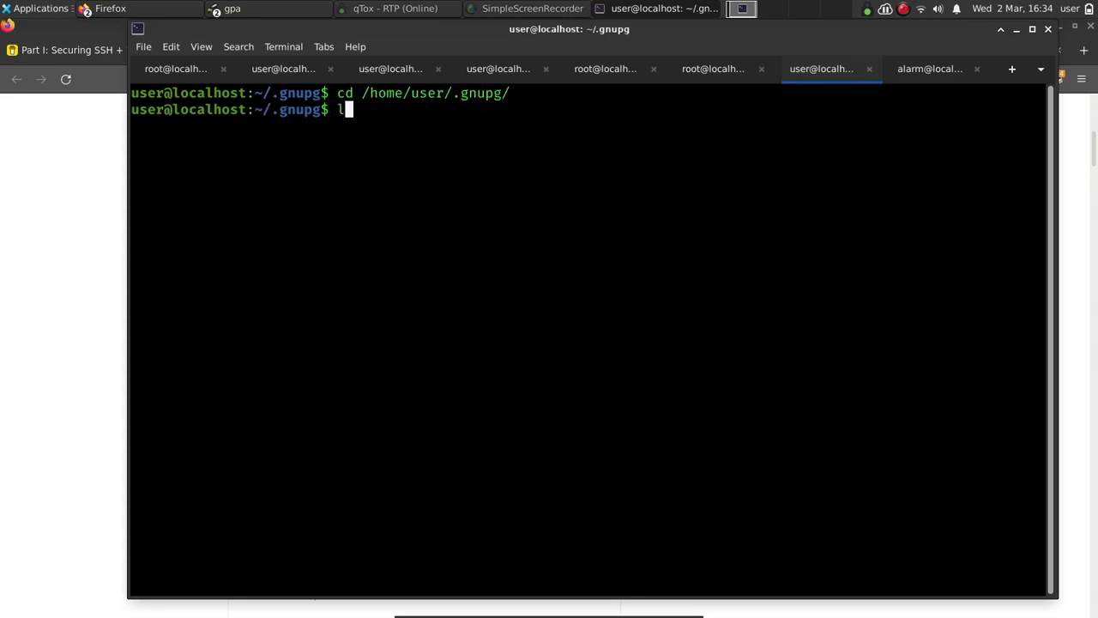
pyautogui.press('Return')
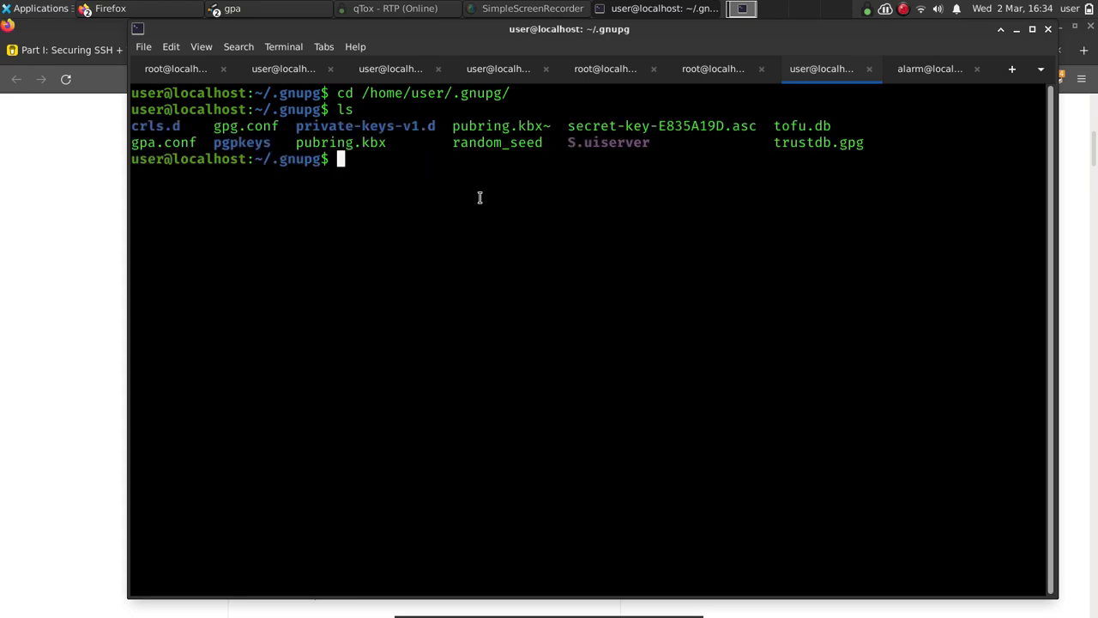
pyautogui.doubleClick(610, 125)
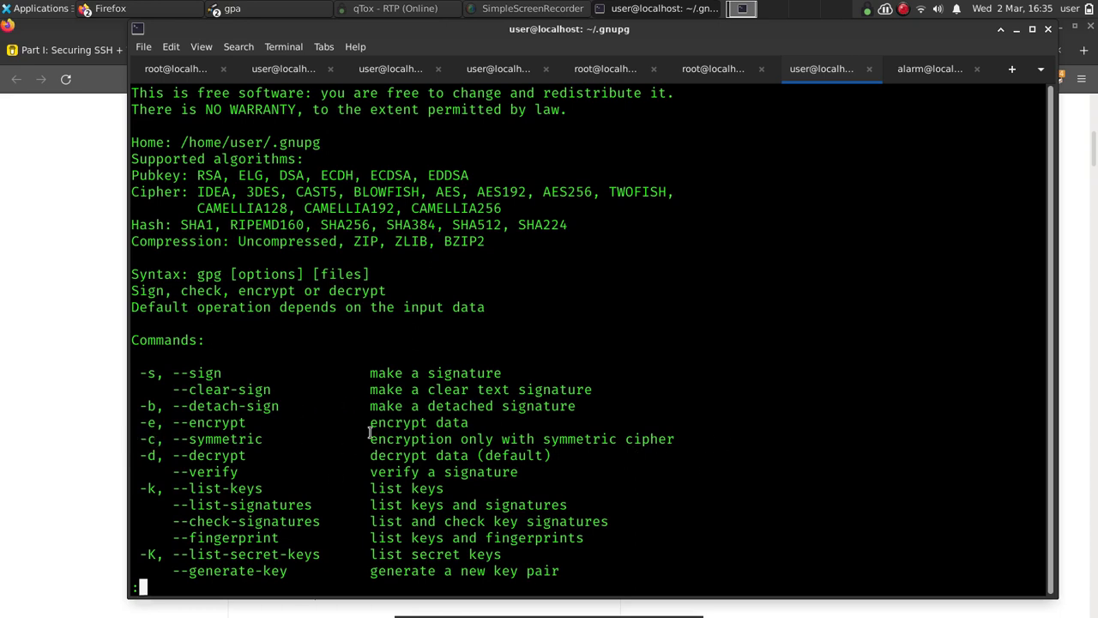
pyautogui.moveTo(689, 440)
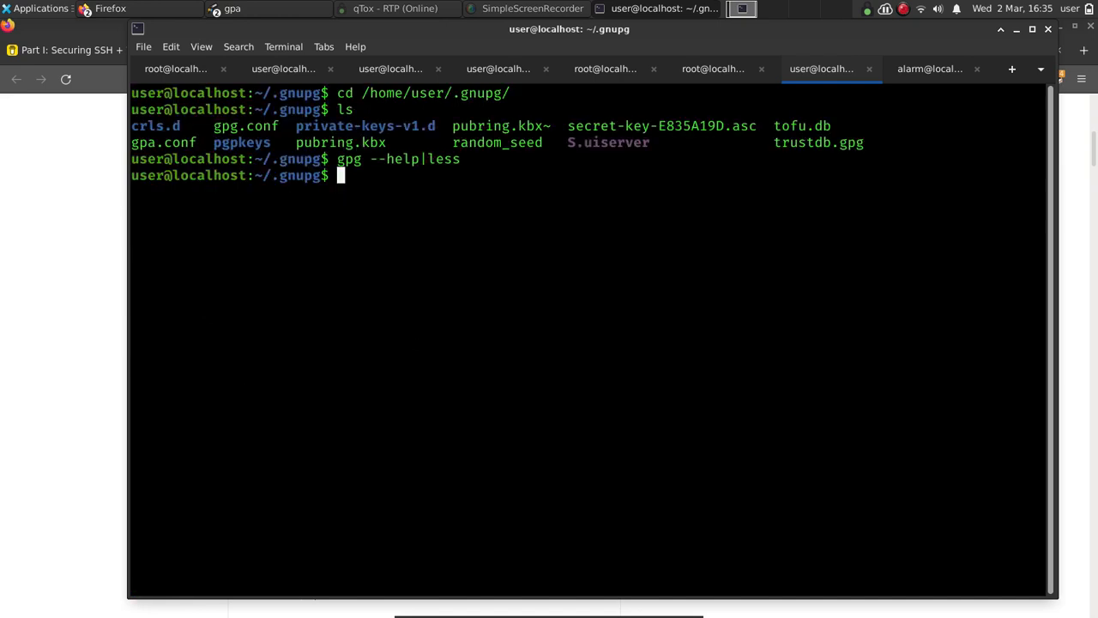
# - Symmetrically encrypt secret-key-E835A19D.asc with gpg -c and enter a passphrase
pyautogui.write('gpg -')
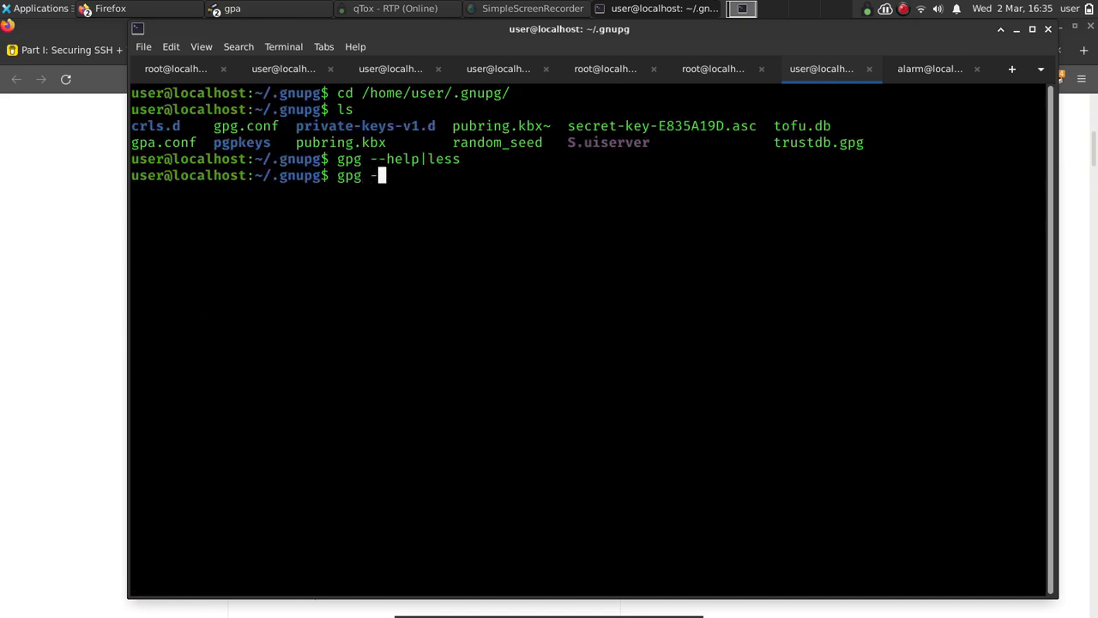
pyautogui.write('c')
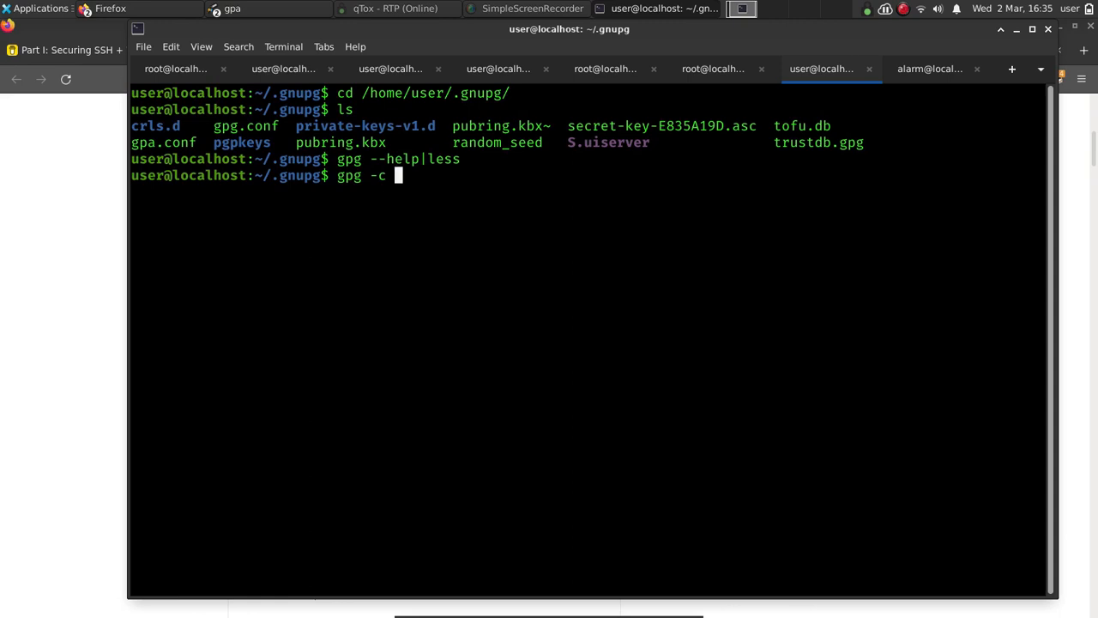
pyautogui.write('secret-key-E835A19D.asc')
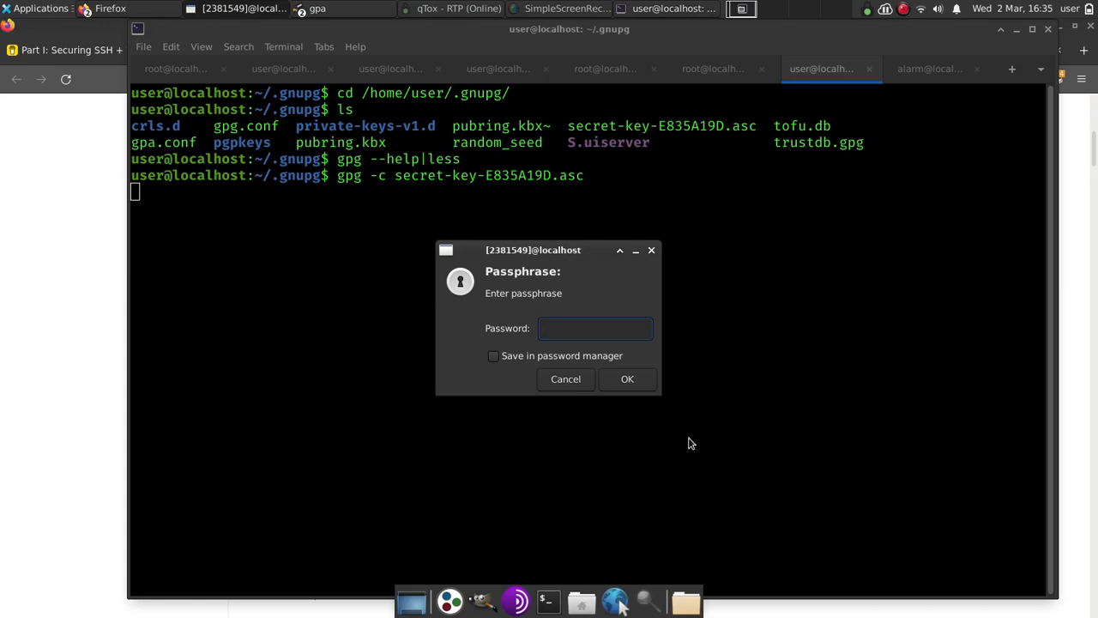
pyautogui.click(594, 328)
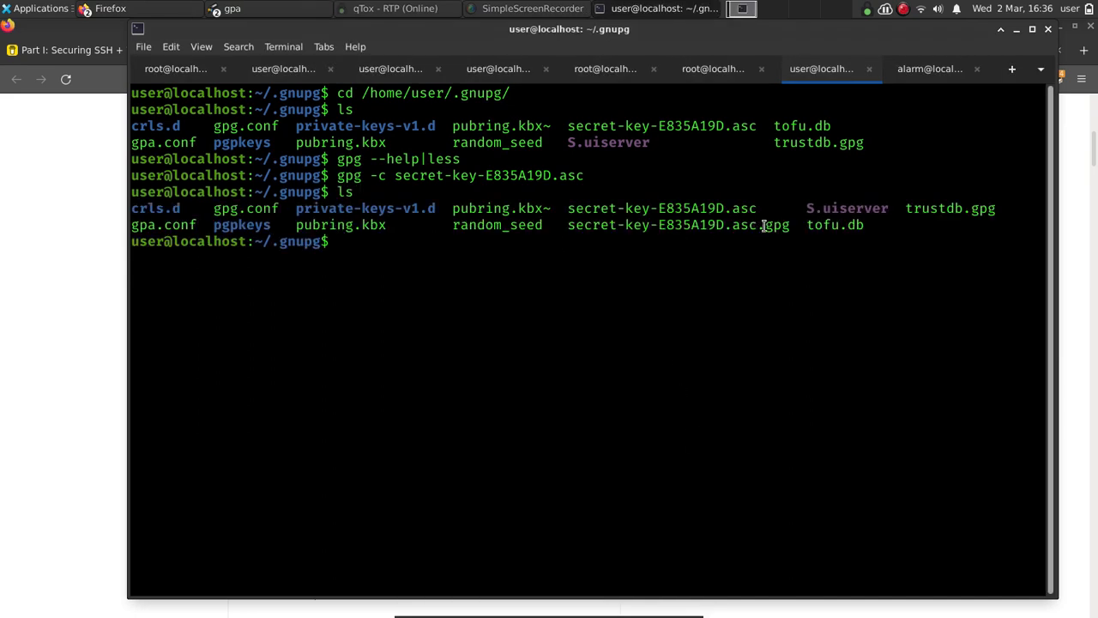
# - Run file on secret-key-E835A19D.asc.gpg to check it is GPG AES256 encrypted data
pyautogui.doubleClick(775, 225)
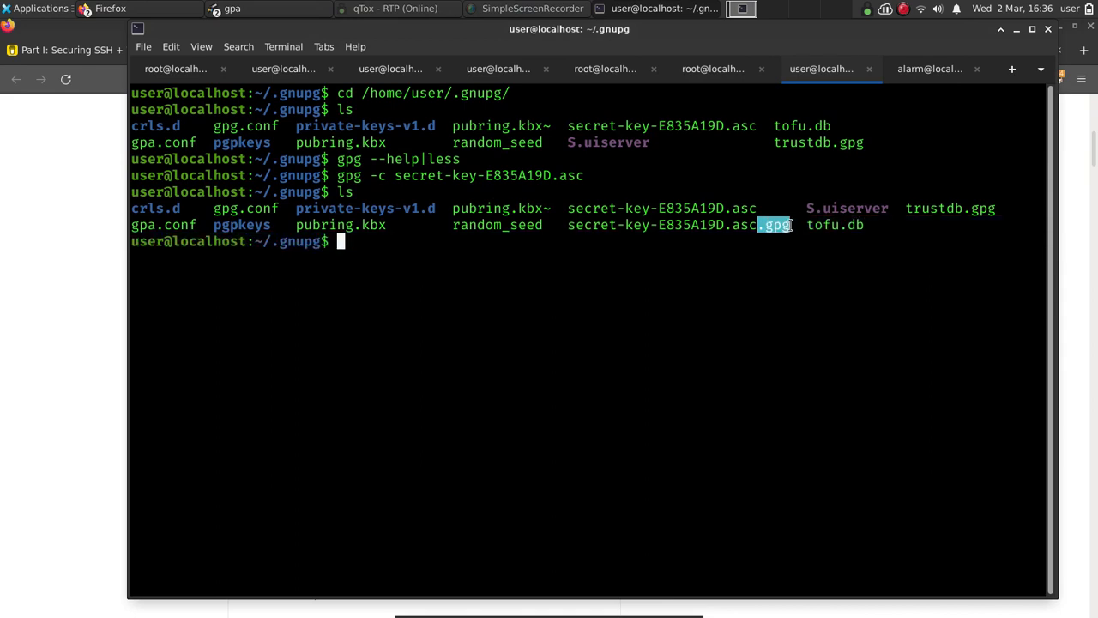
pyautogui.write('f')
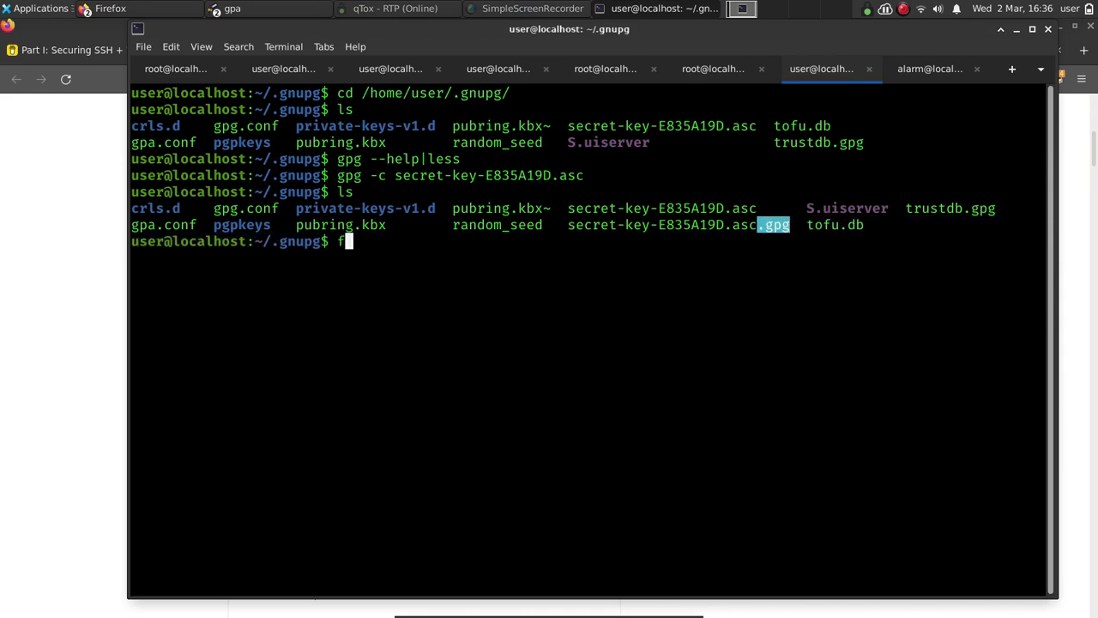
pyautogui.write('ile secret-key-E835A19D.asc')
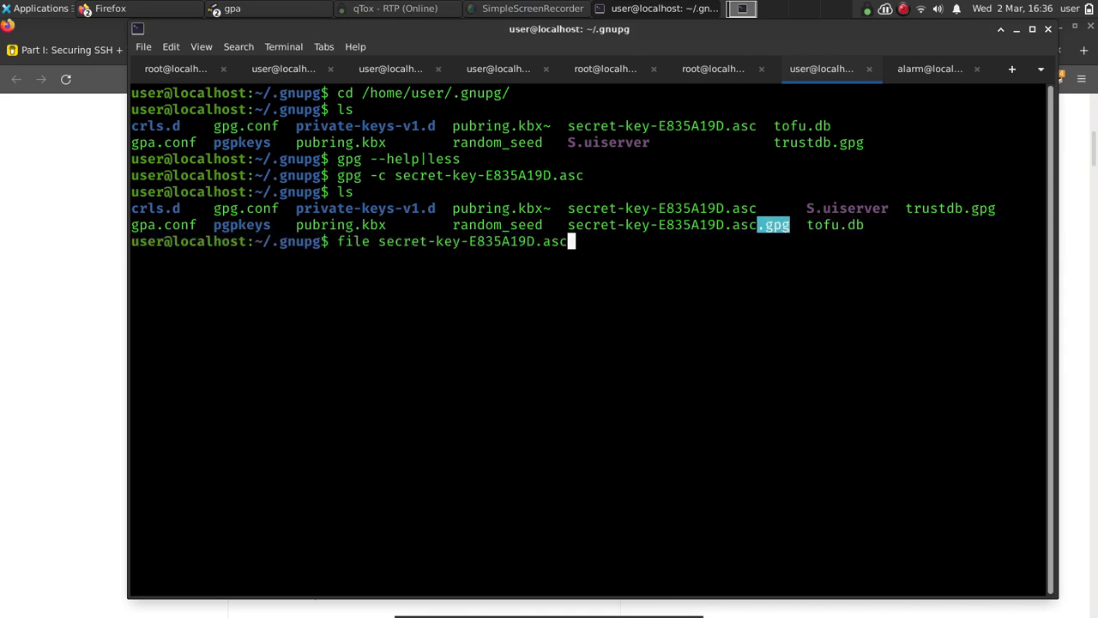
pyautogui.write('.gpg')
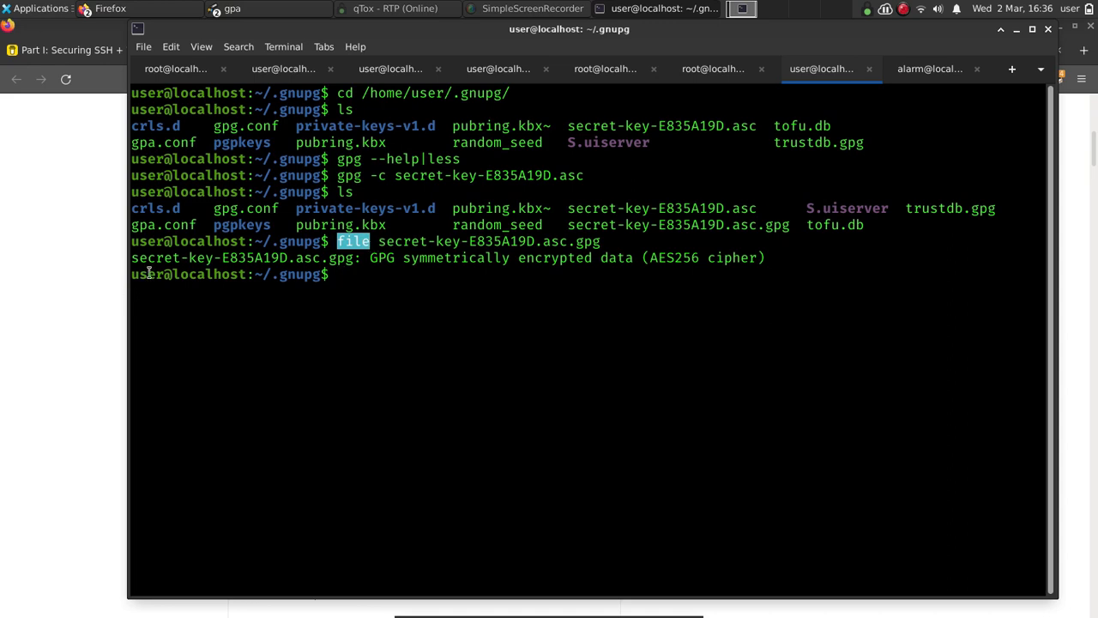
pyautogui.moveTo(452, 254)
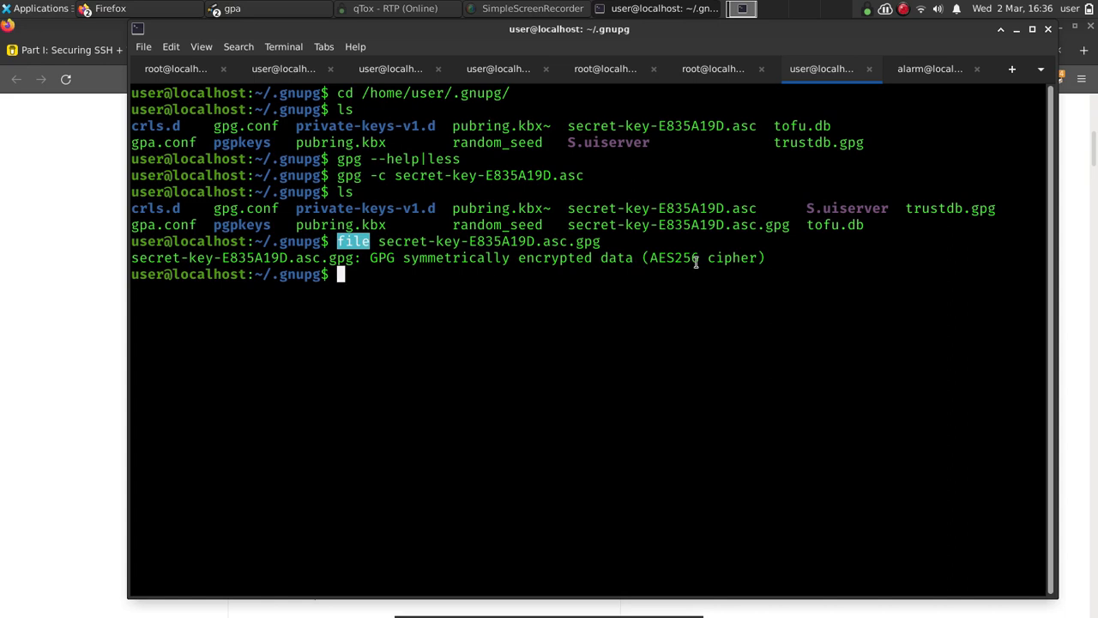
pyautogui.moveTo(501, 338)
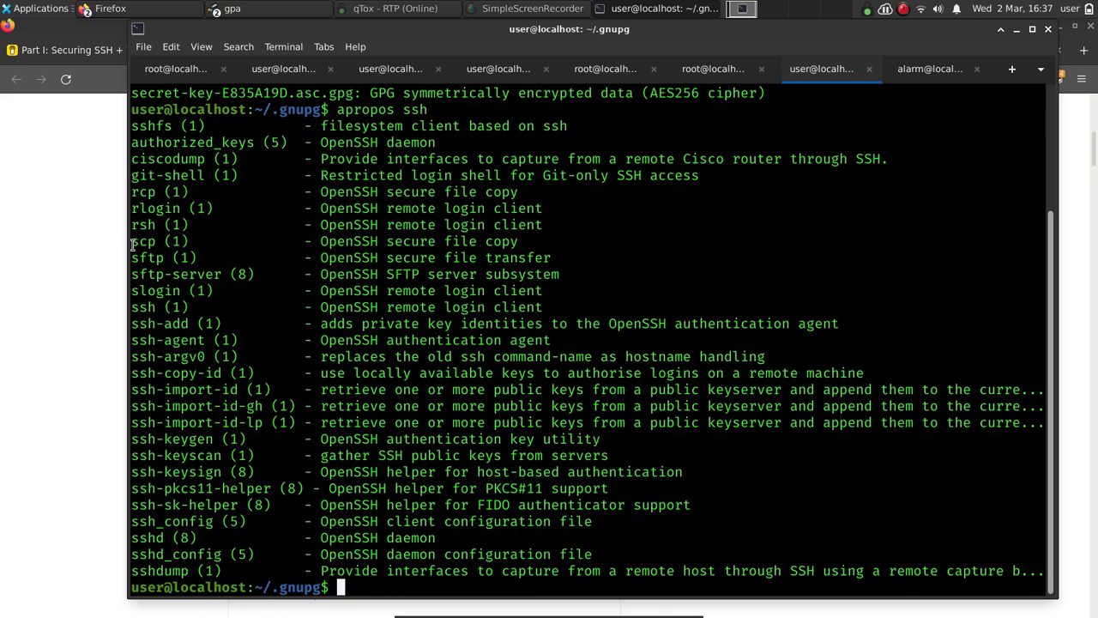
# - Mark the scp entry in the apropos ssh listing
pyautogui.doubleClick(144, 240)
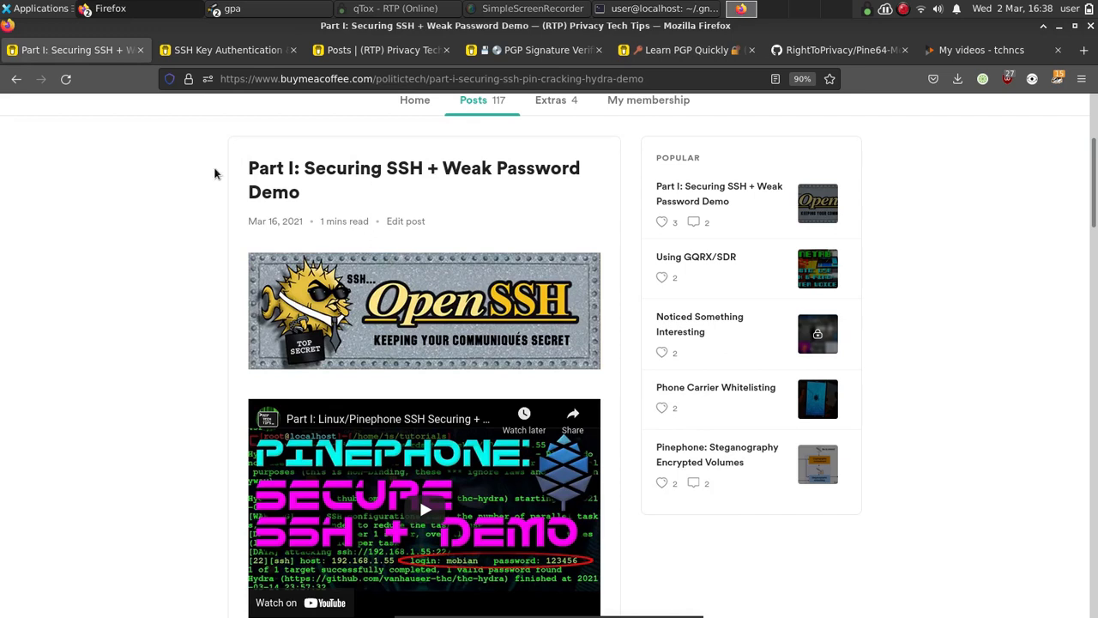
pyautogui.moveTo(213, 353)
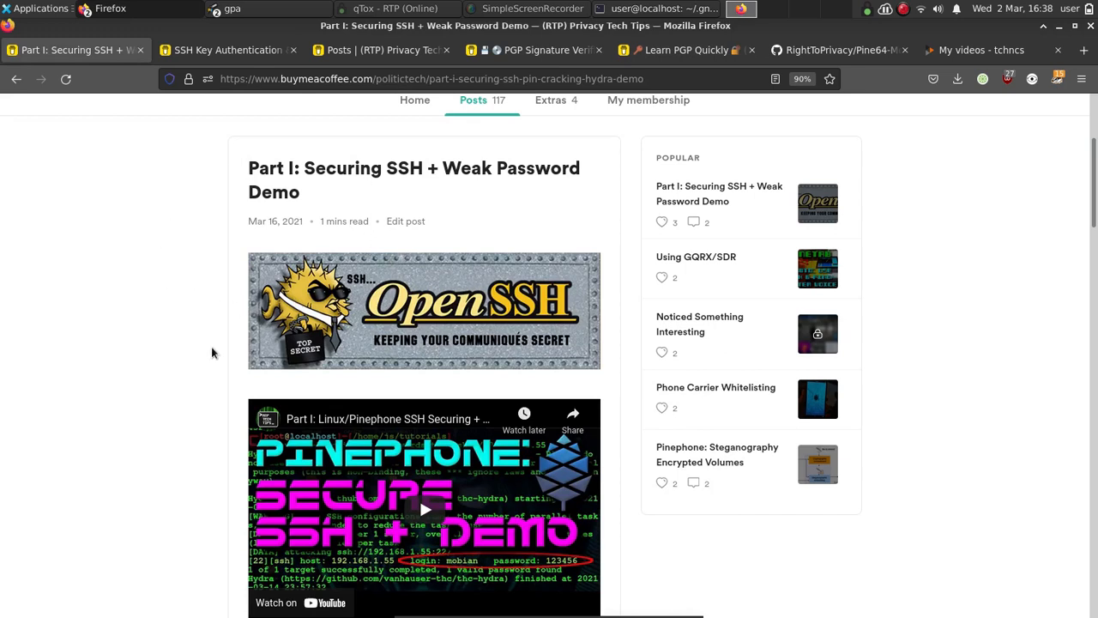
# - Scroll the Securing SSH post down to its /etc/sshd_config lines section
pyautogui.scroll(-3)
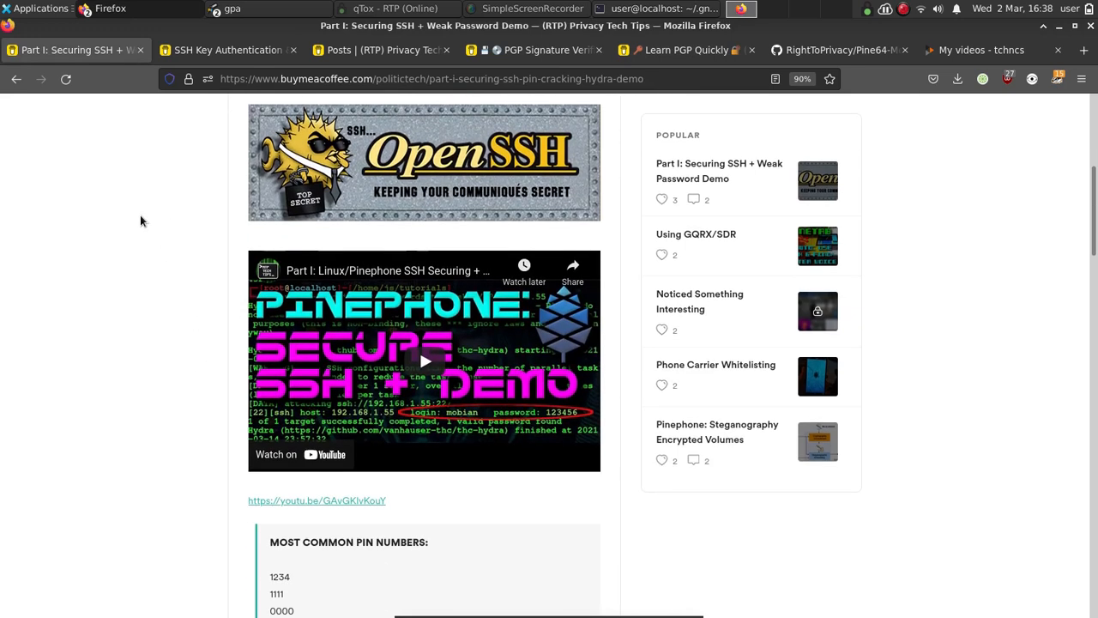
pyautogui.scroll(-3)
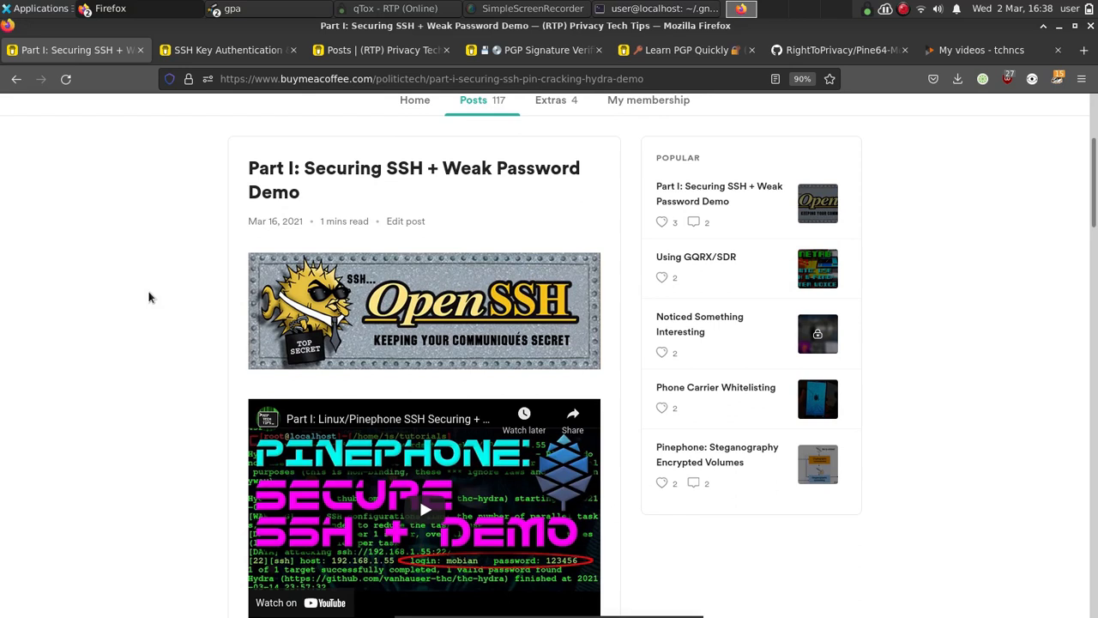
pyautogui.scroll(-3)
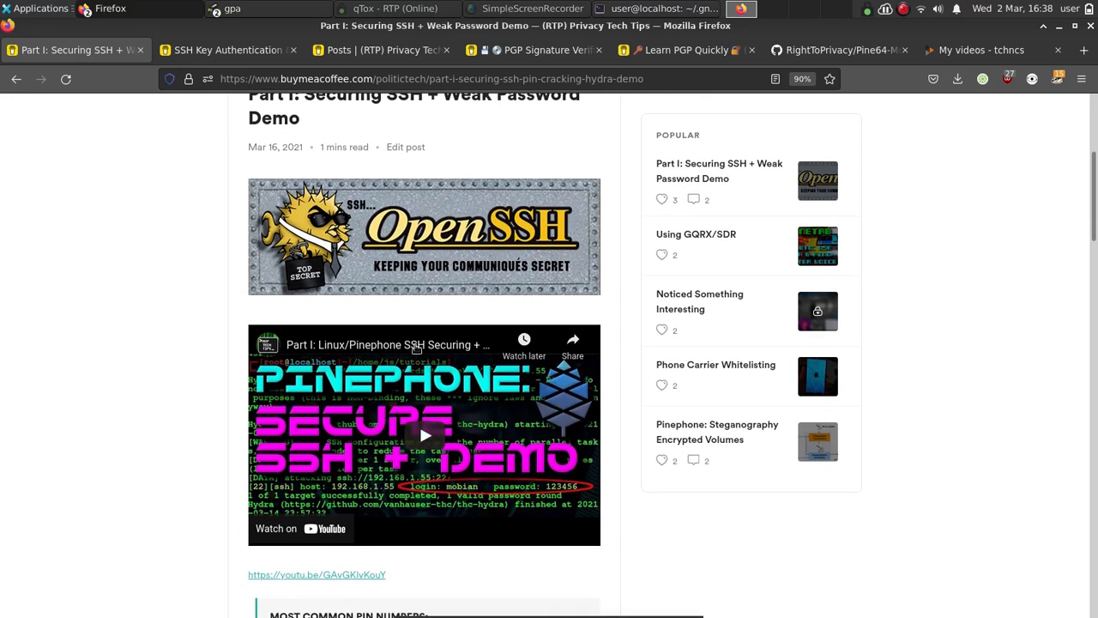
pyautogui.moveTo(515, 395)
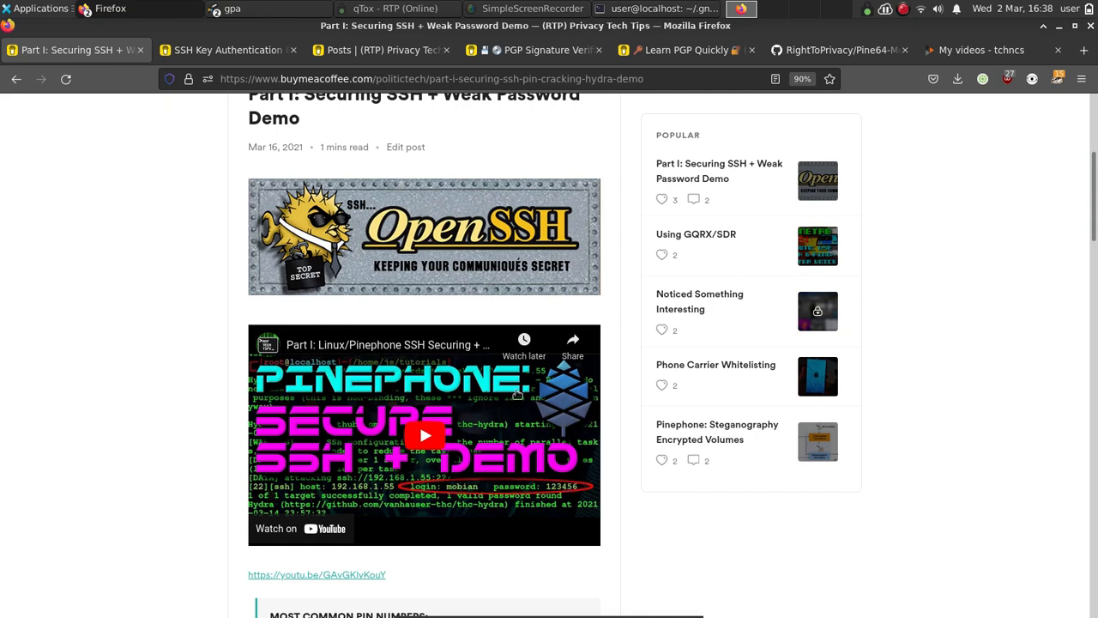
pyautogui.moveTo(530, 384)
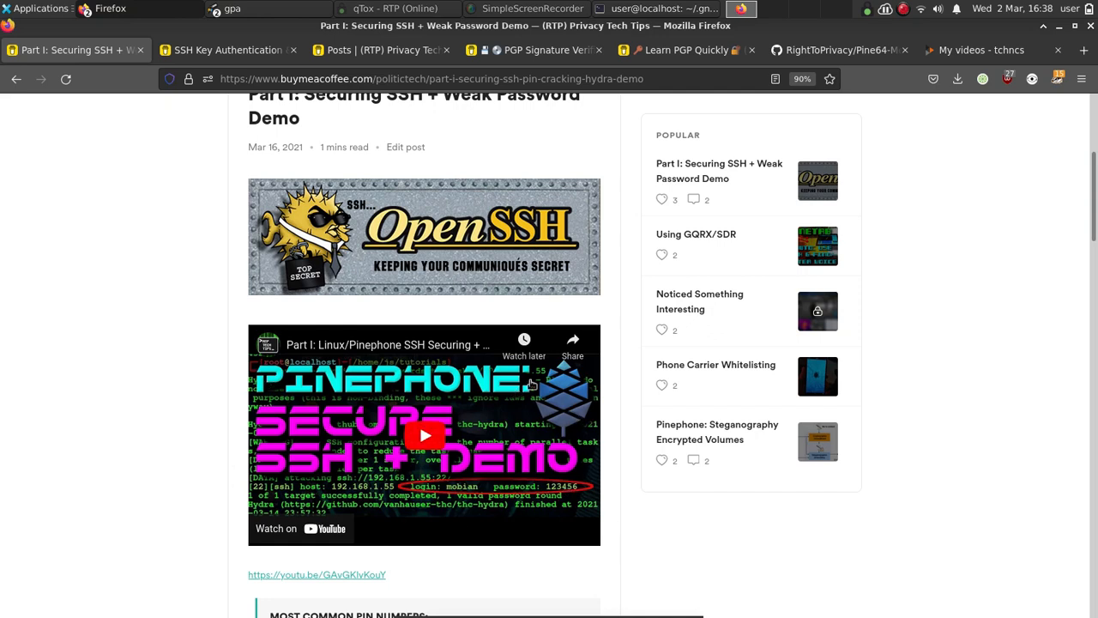
pyautogui.moveTo(631, 456)
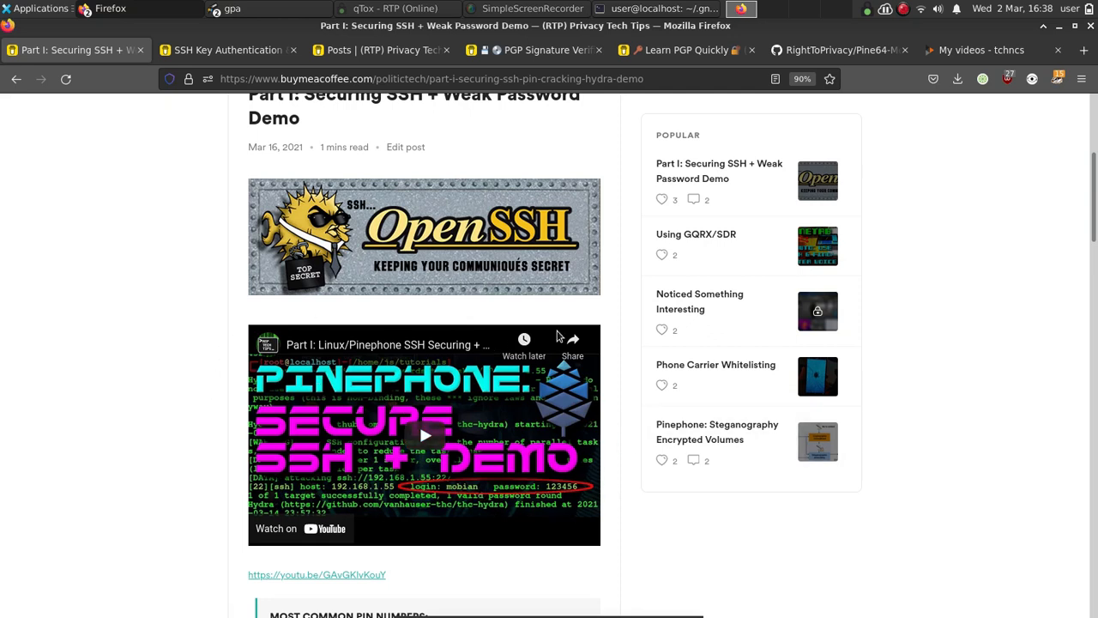
pyautogui.moveTo(454, 326)
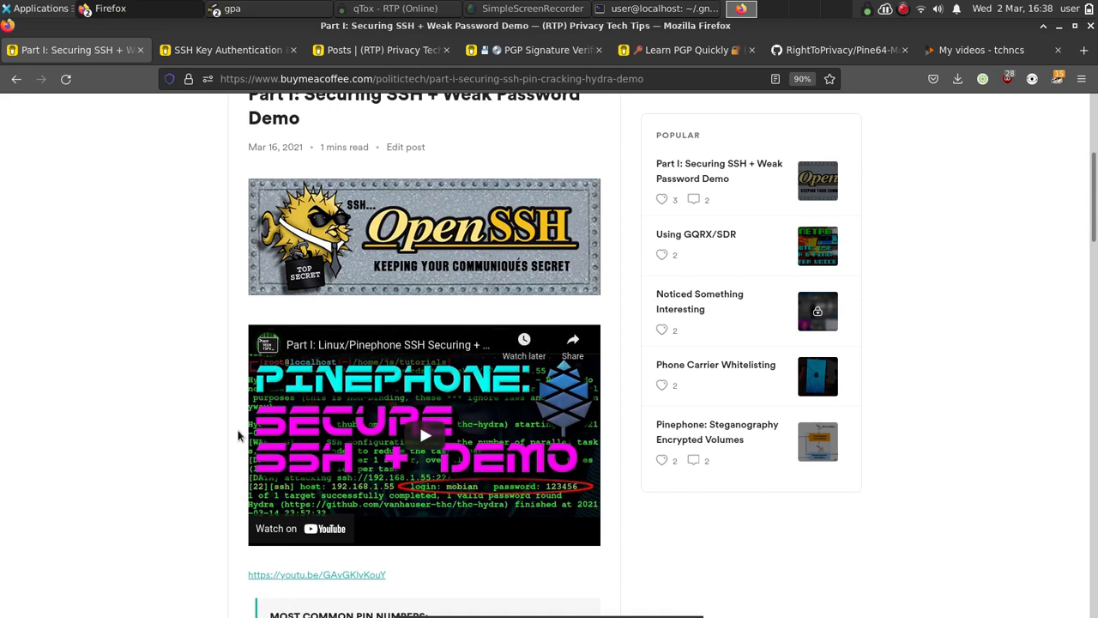
pyautogui.scroll(-3)
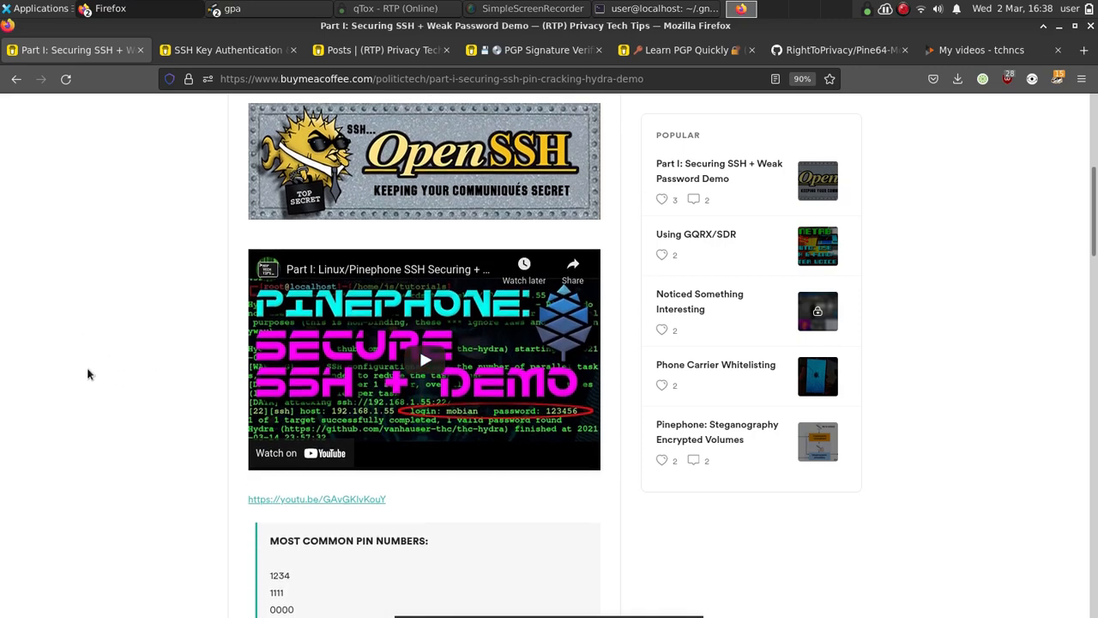
pyautogui.scroll(-3)
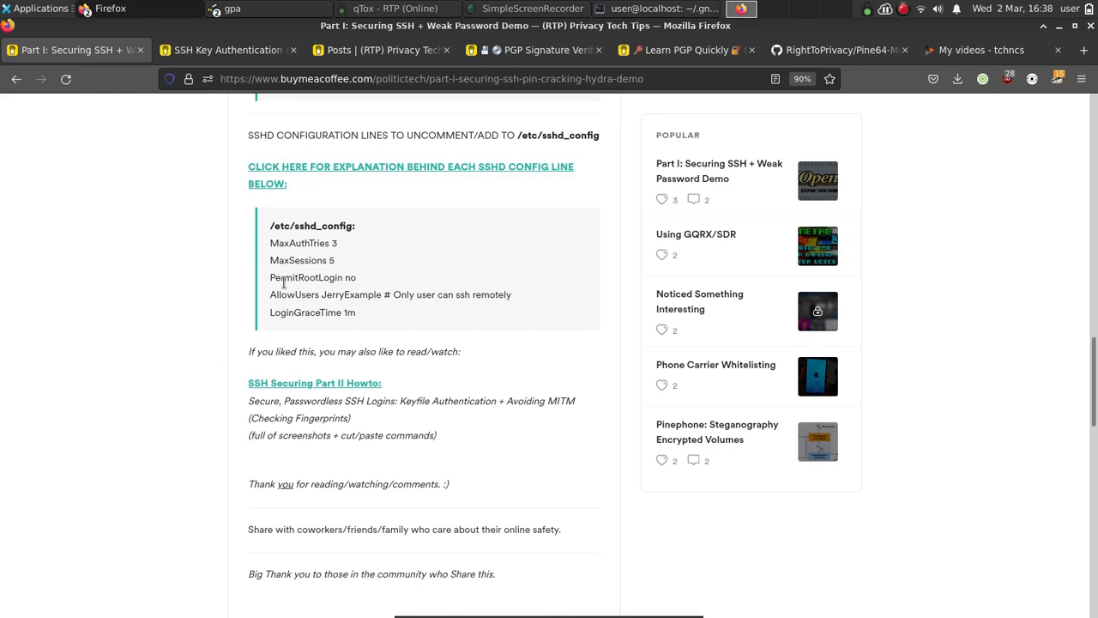
pyautogui.moveTo(487, 243)
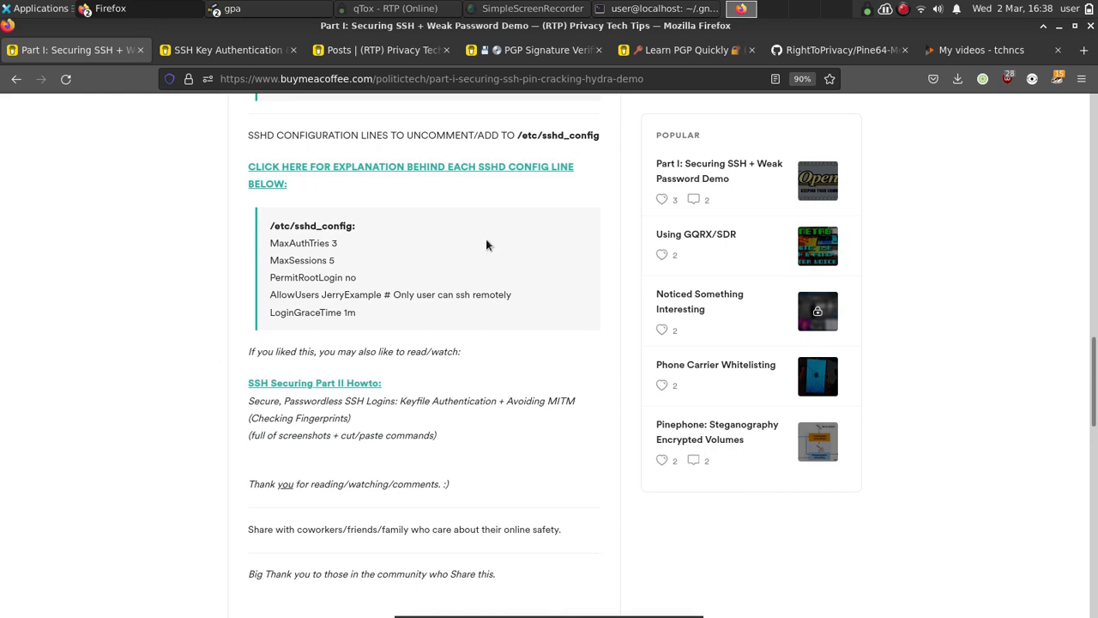
pyautogui.click(314, 382)
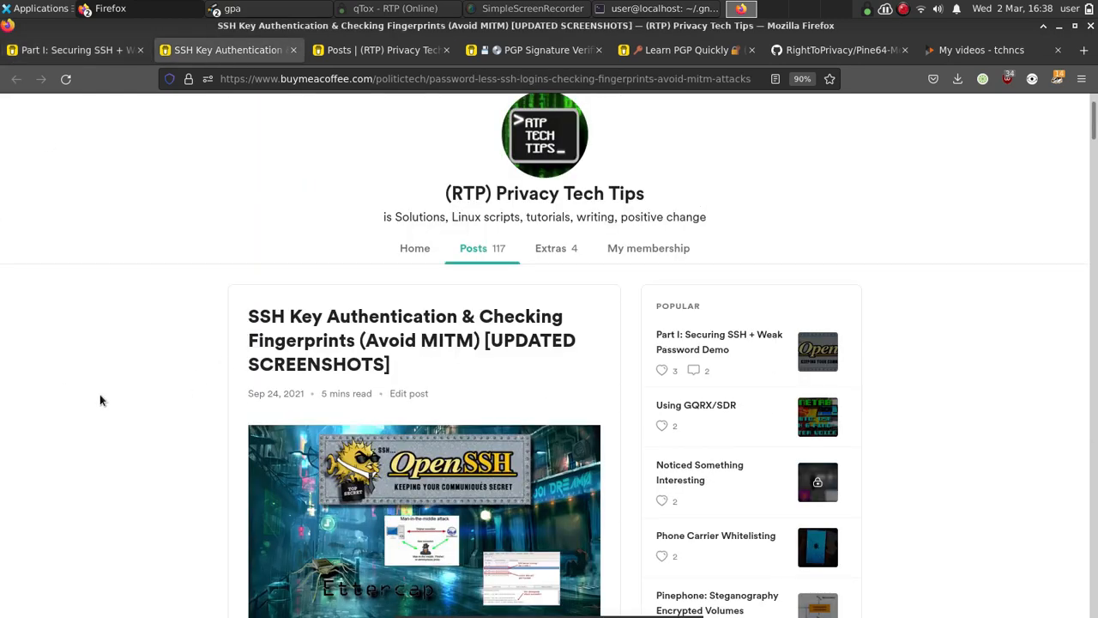
pyautogui.scroll(-3)
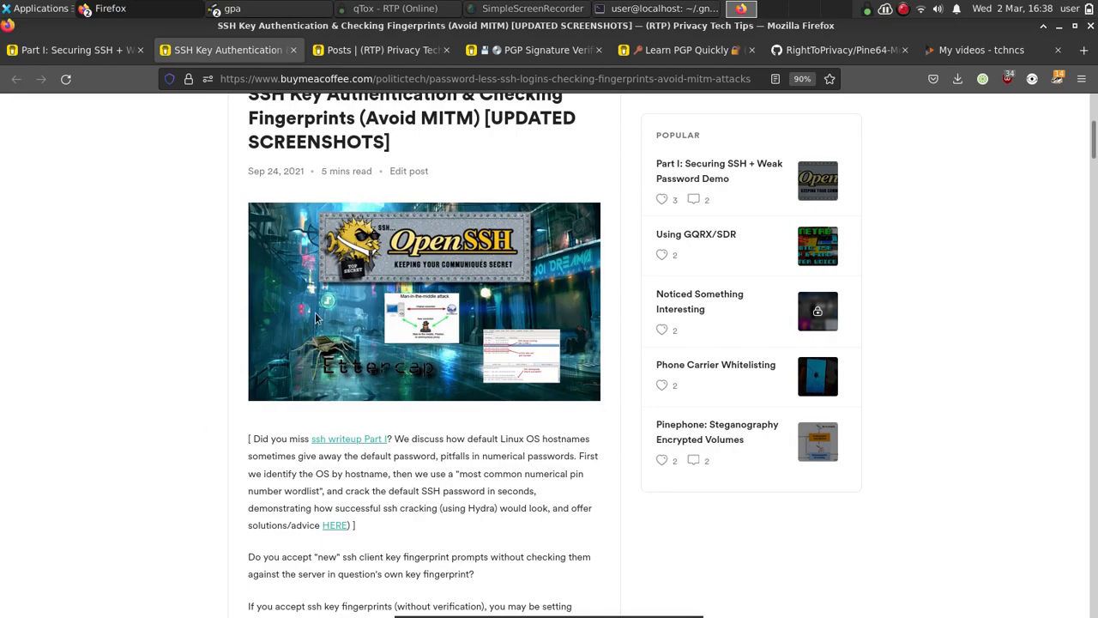
pyautogui.scroll(-3)
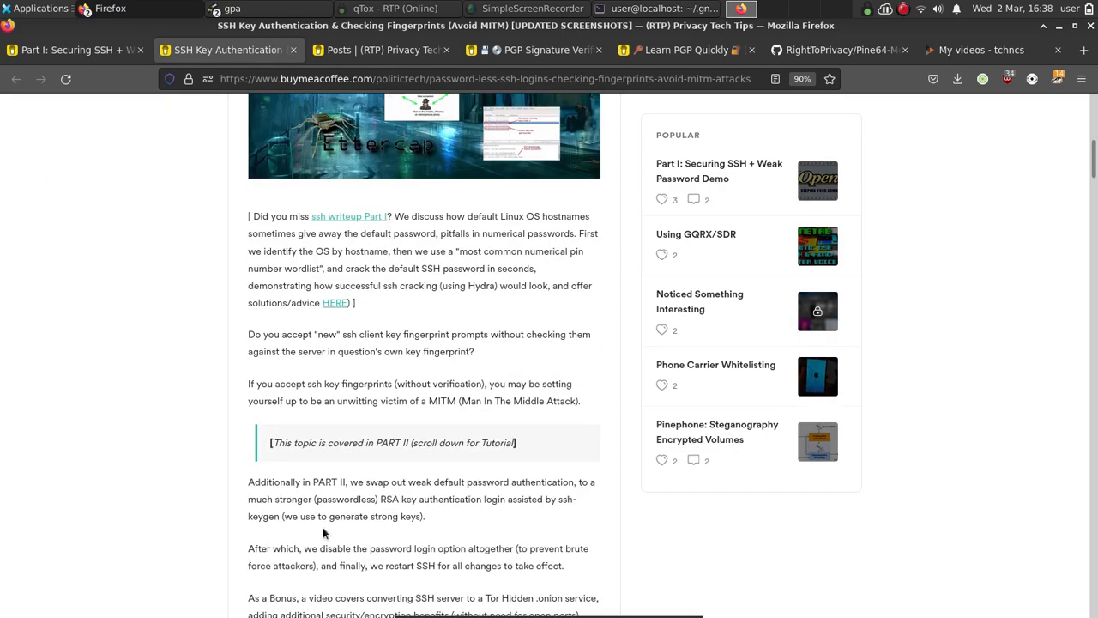
pyautogui.scroll(-3)
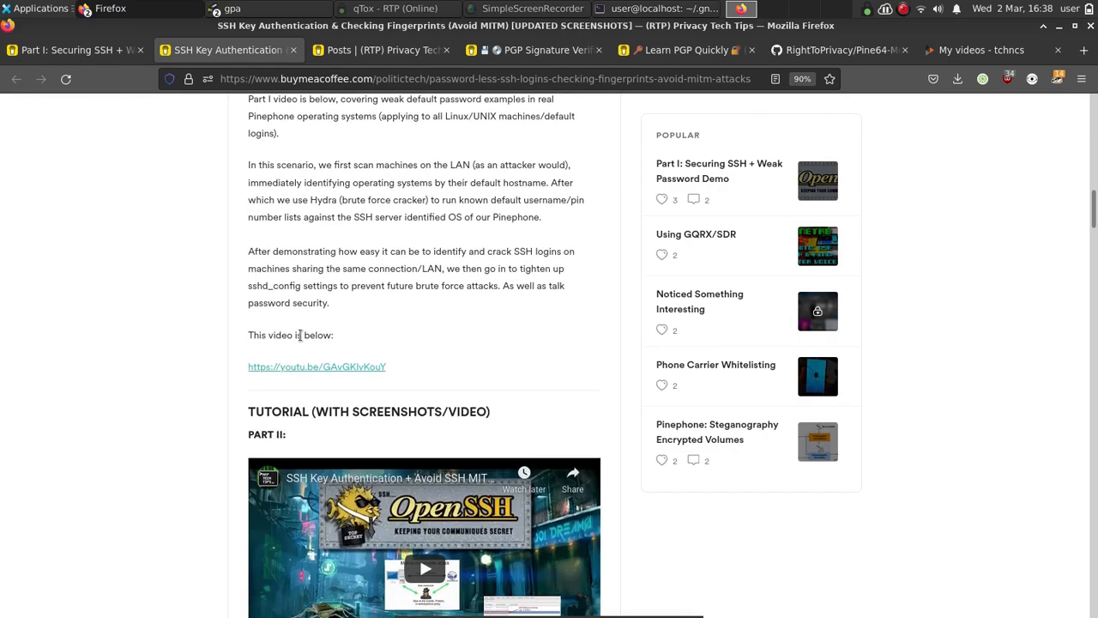
pyautogui.scroll(-3)
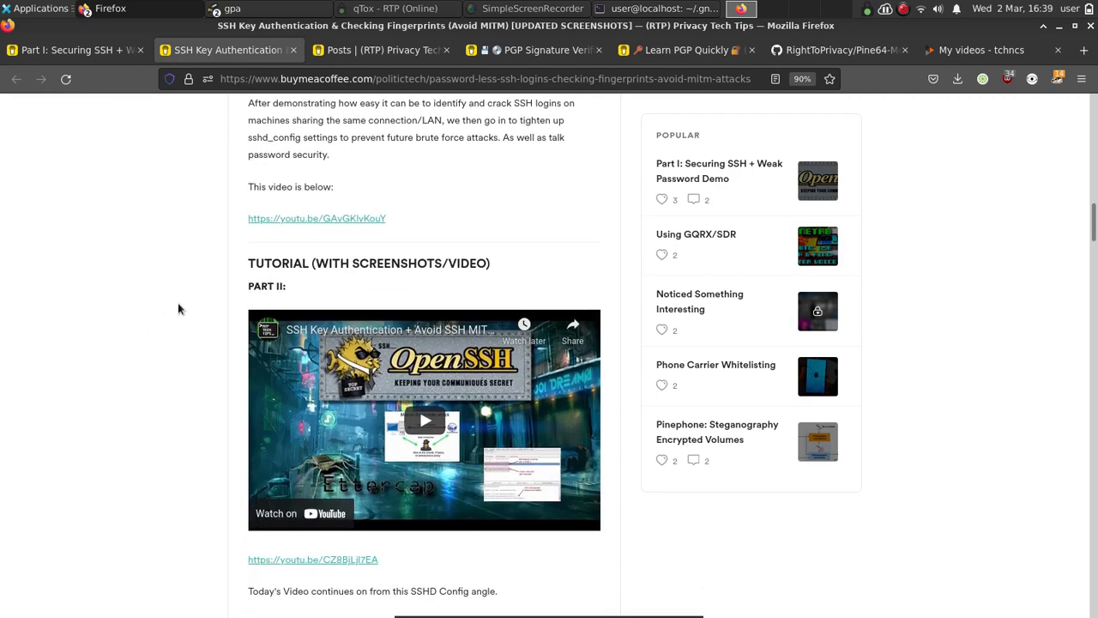
pyautogui.scroll(-3)
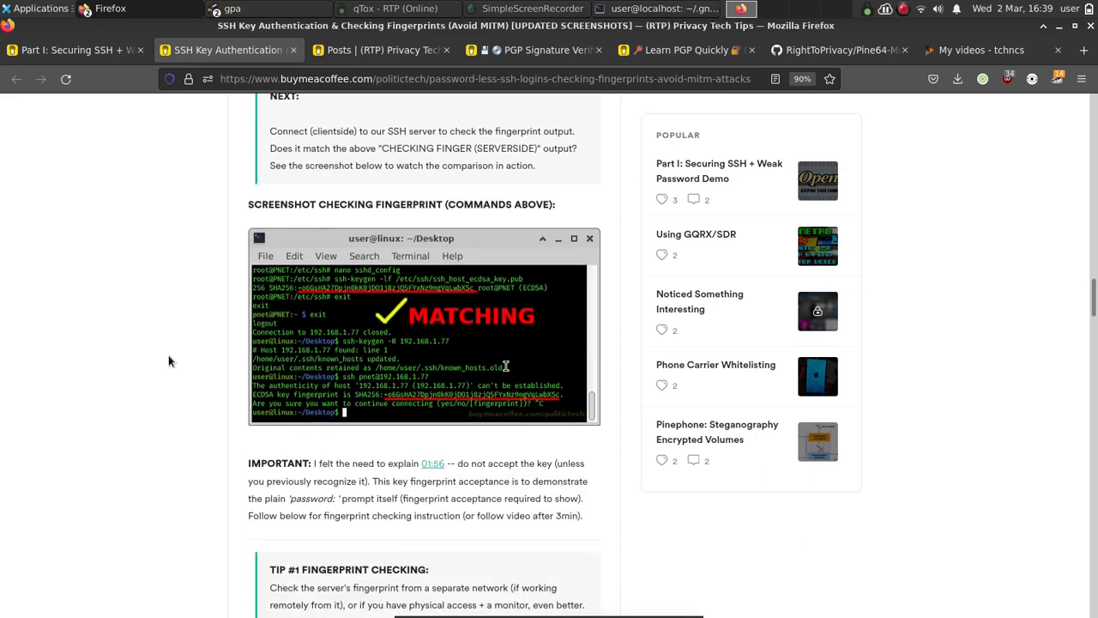
pyautogui.scroll(-3)
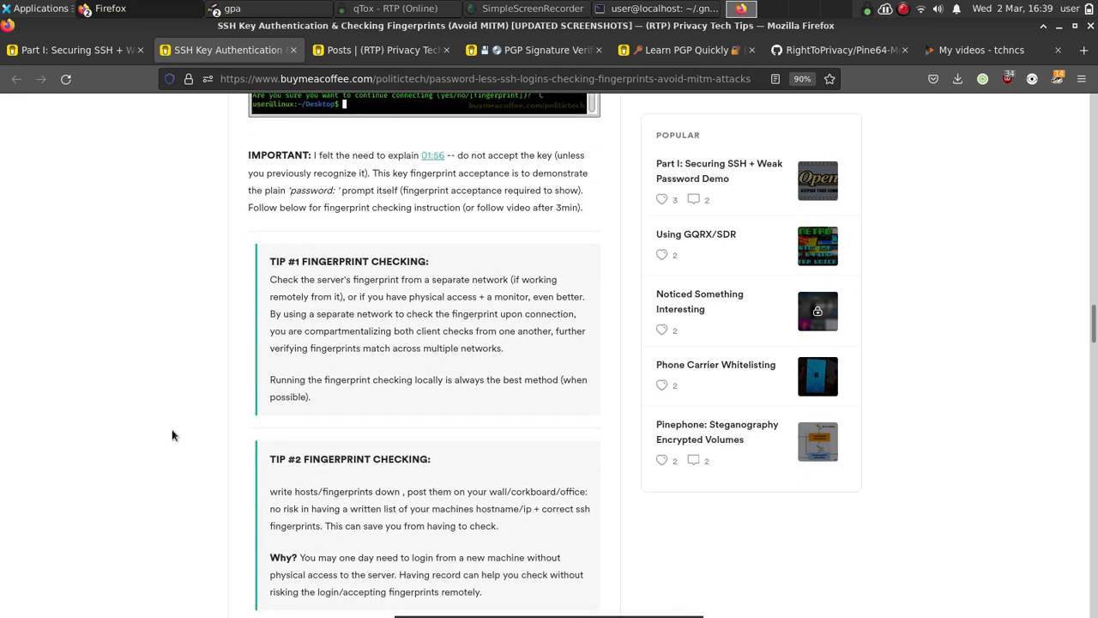
pyautogui.scroll(-3)
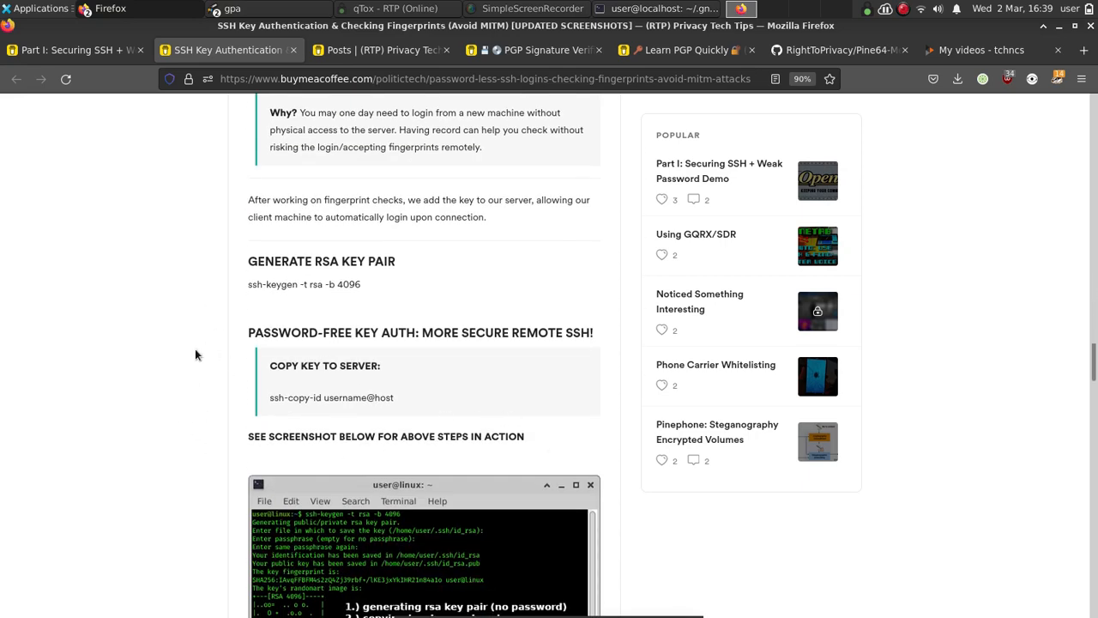
pyautogui.scroll(-3)
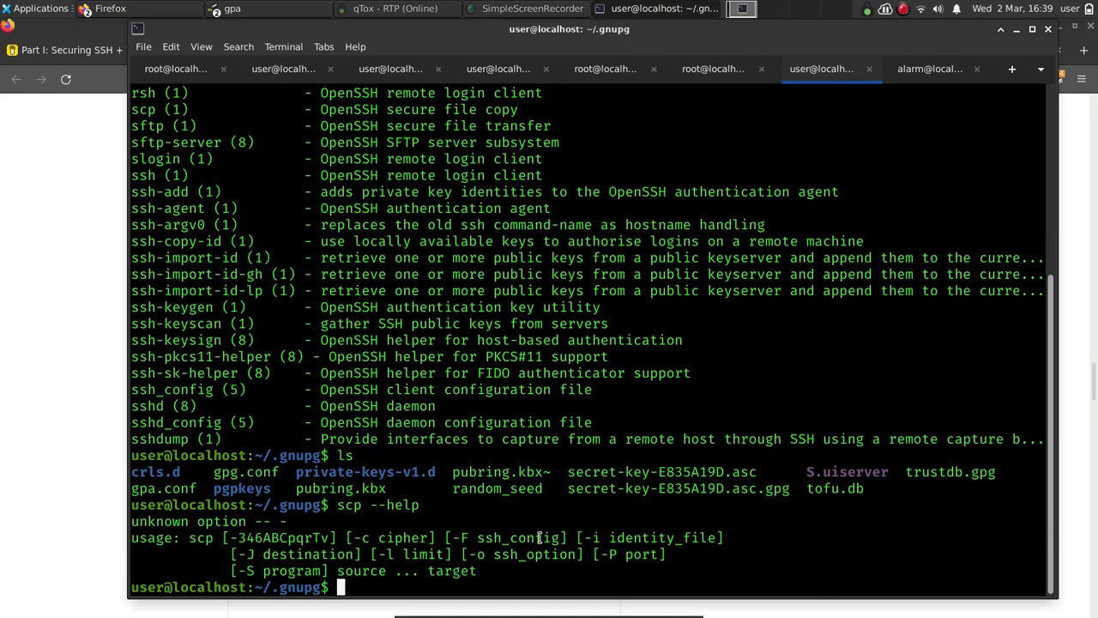
pyautogui.write('scp s')
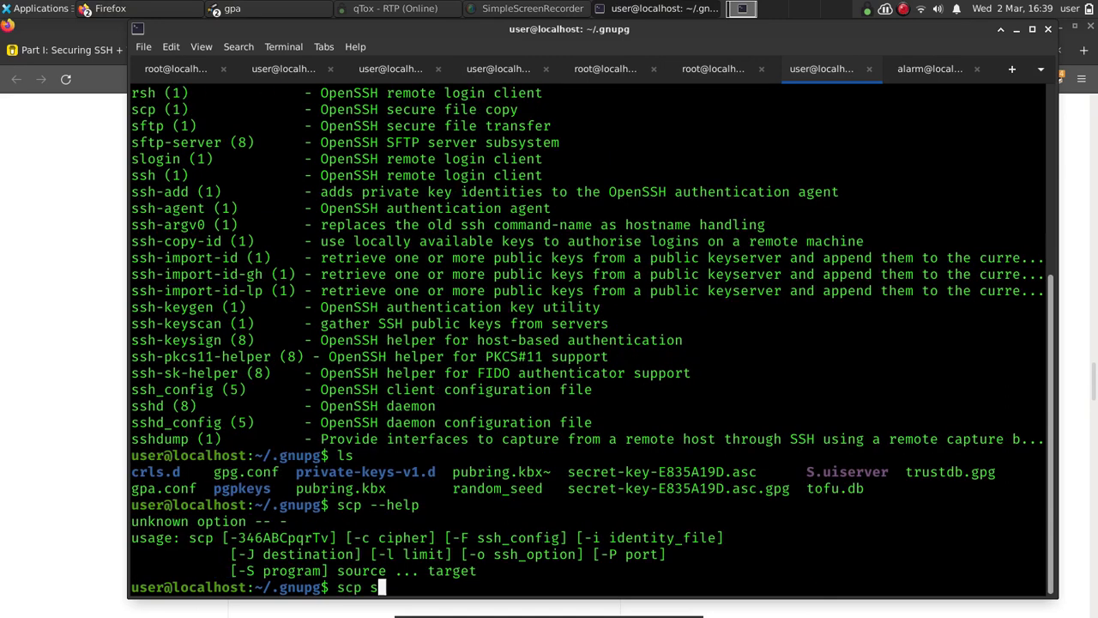
pyautogui.write('ecret-key-E835A19D.asc.g')
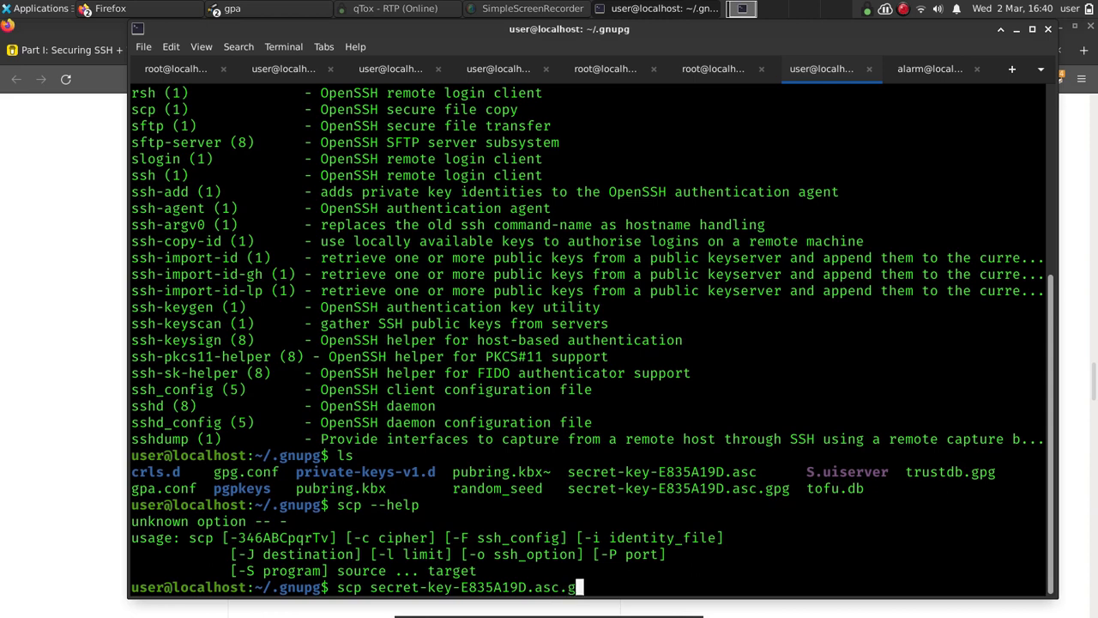
pyautogui.write('pg')
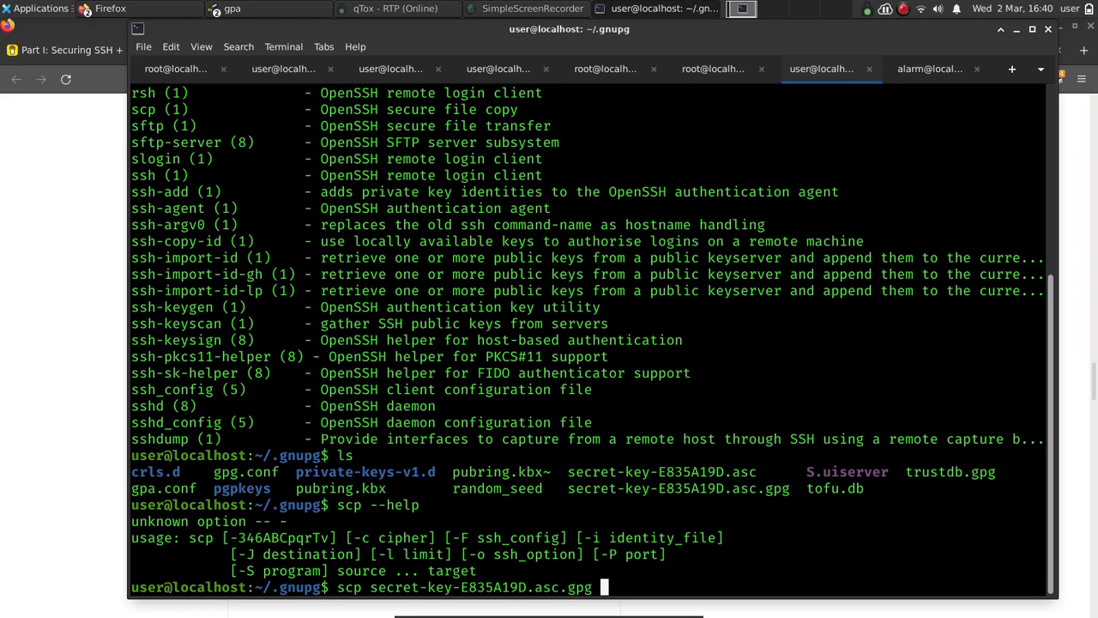
pyautogui.write('alarm@192.168.1.228:/home/alarm')
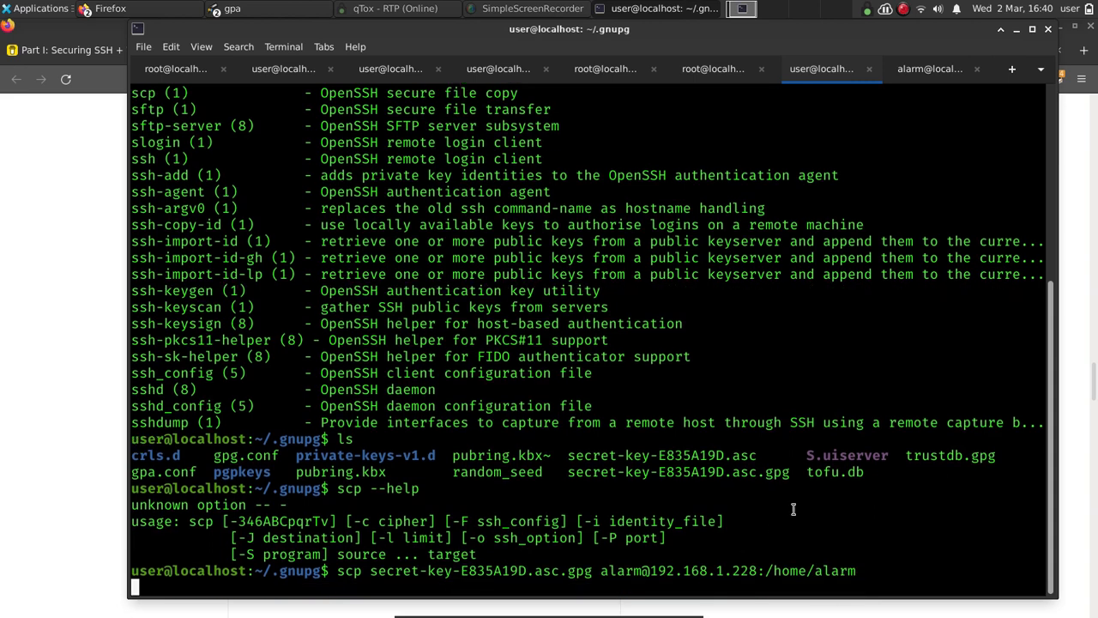
pyautogui.press('Return')
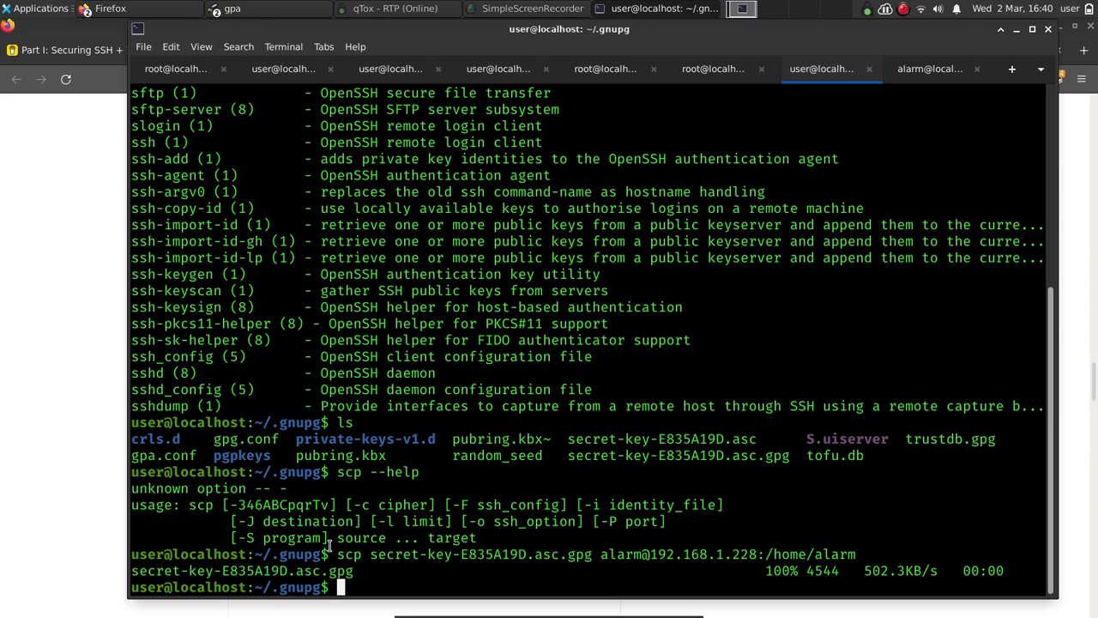
pyautogui.moveTo(336, 552); pyautogui.dragTo(566, 570)
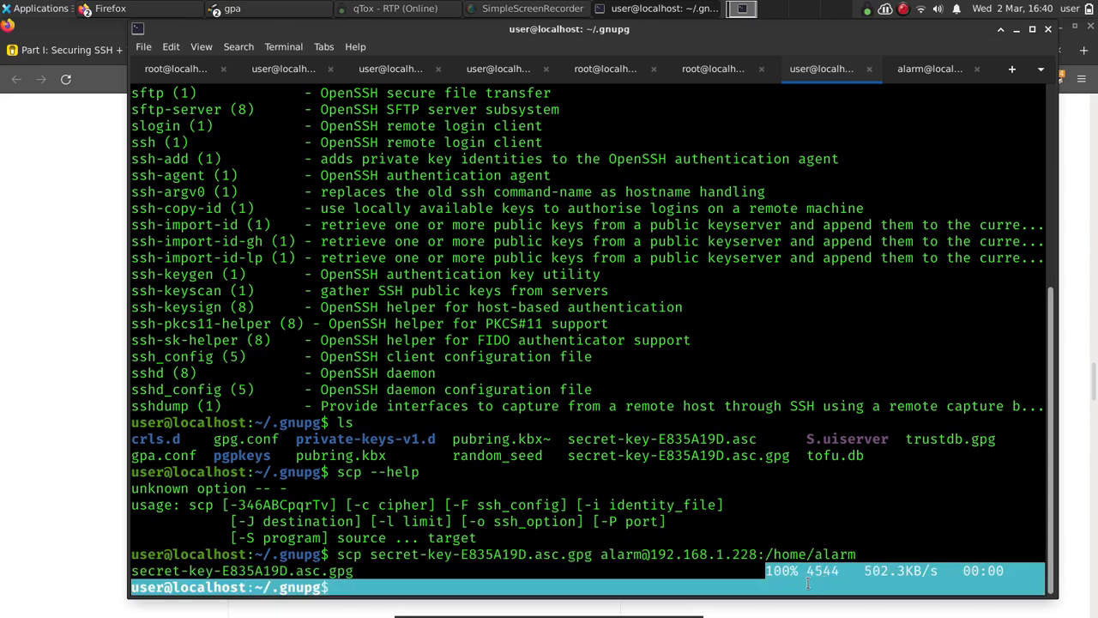
pyautogui.click(930, 69)
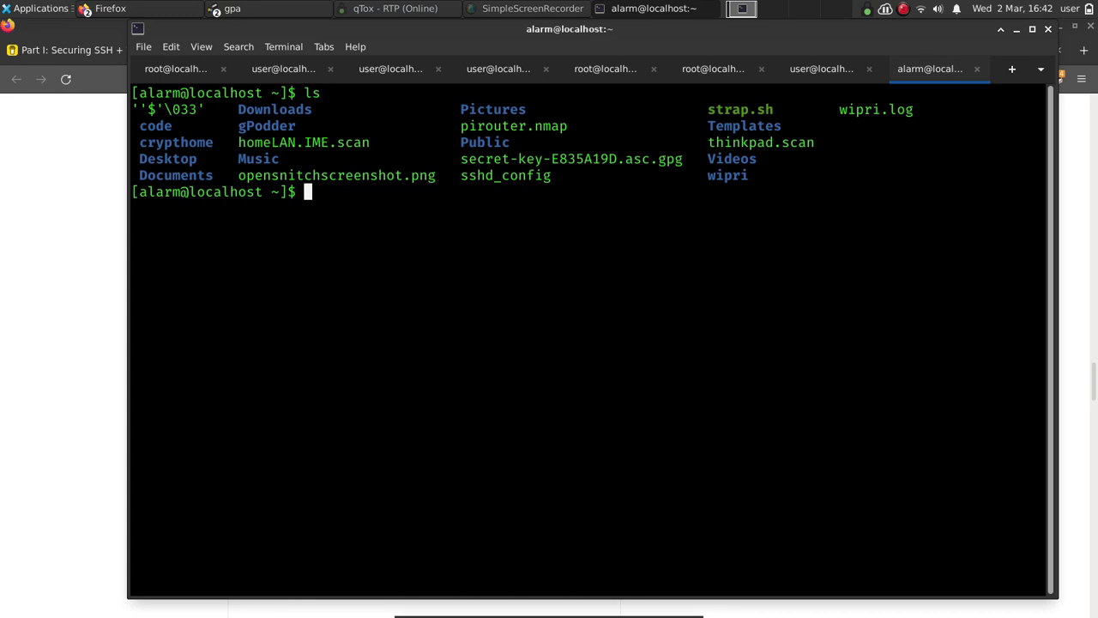
# - Run gpg -d secret-key-E835A19D.asc.gpg >> secretkey.asc on the Pinephone, reaching the passphrase prompt
pyautogui.write('gpg')
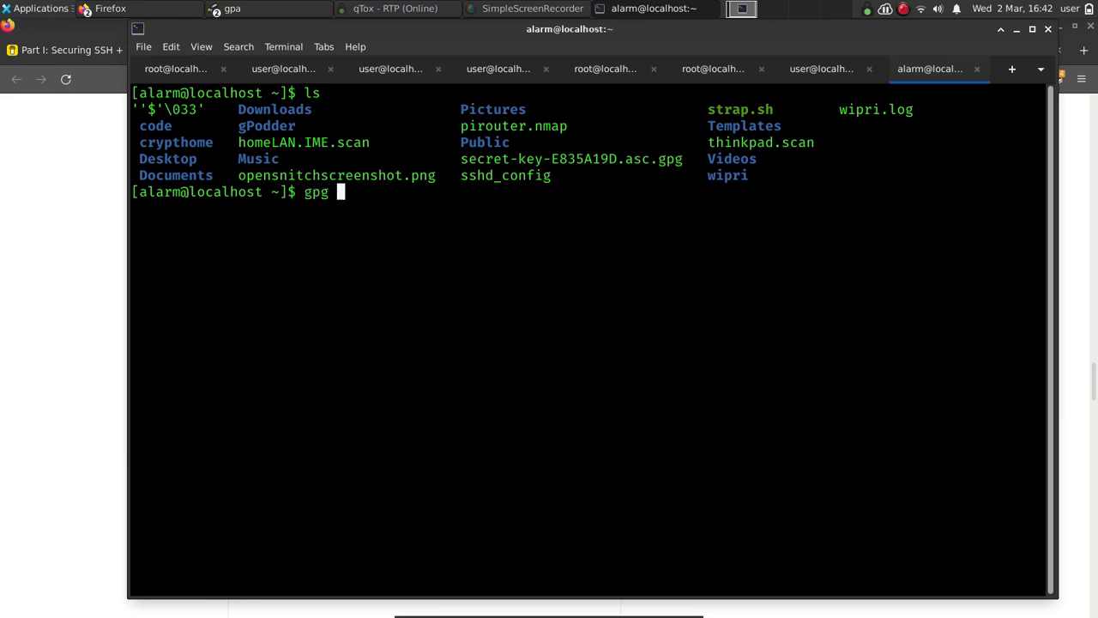
pyautogui.write('-d secret-key-E835A19D.asc.gpg')
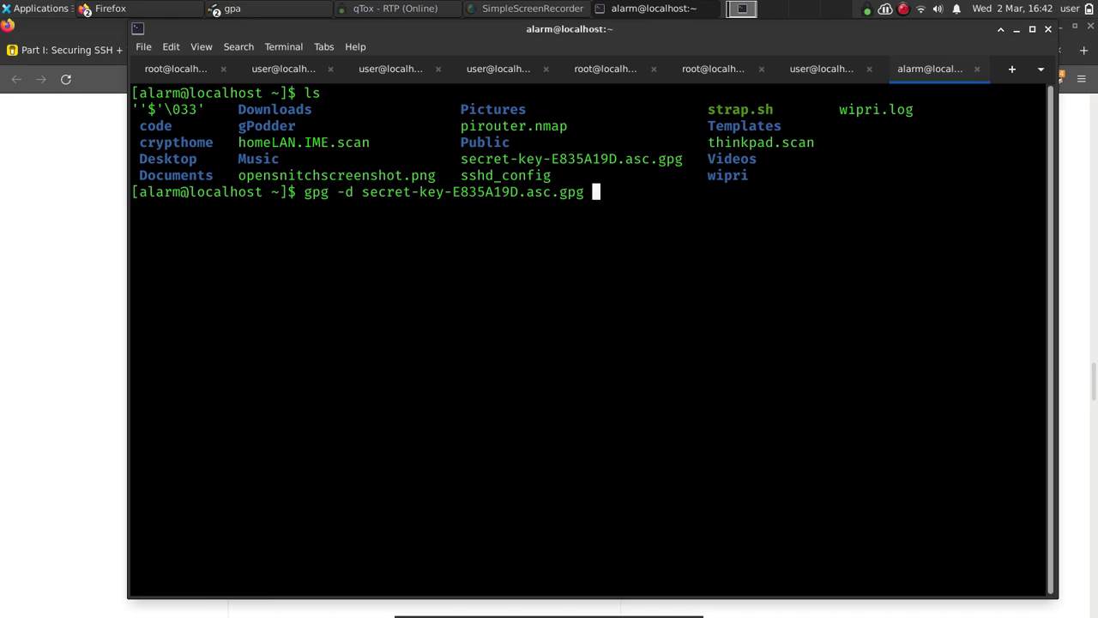
pyautogui.write('>>')
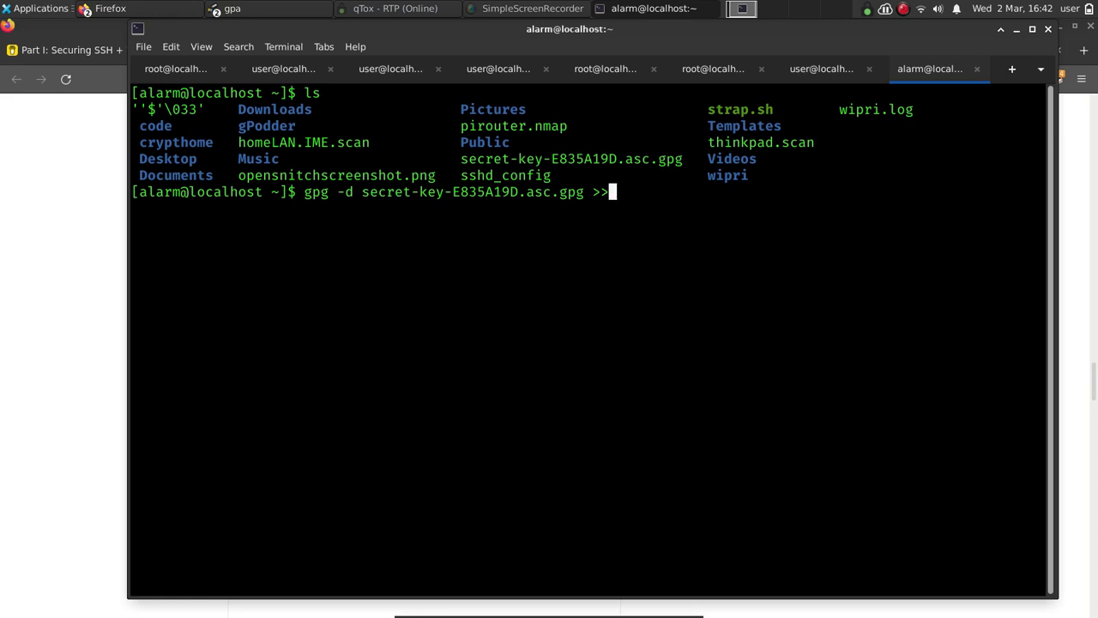
pyautogui.write('secret')
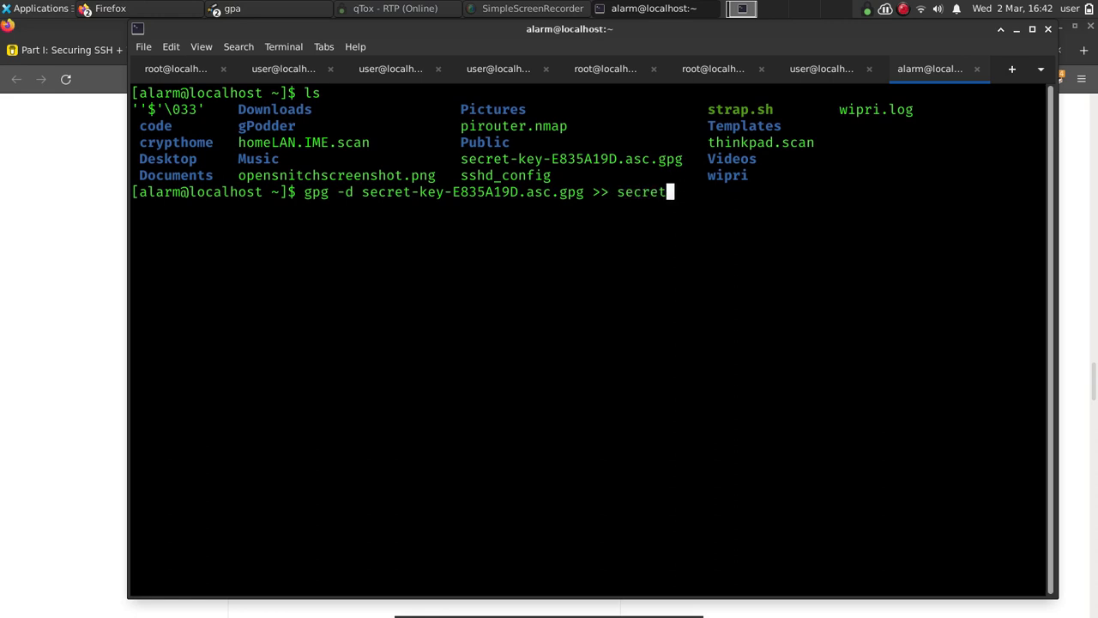
pyautogui.write('key.asc')
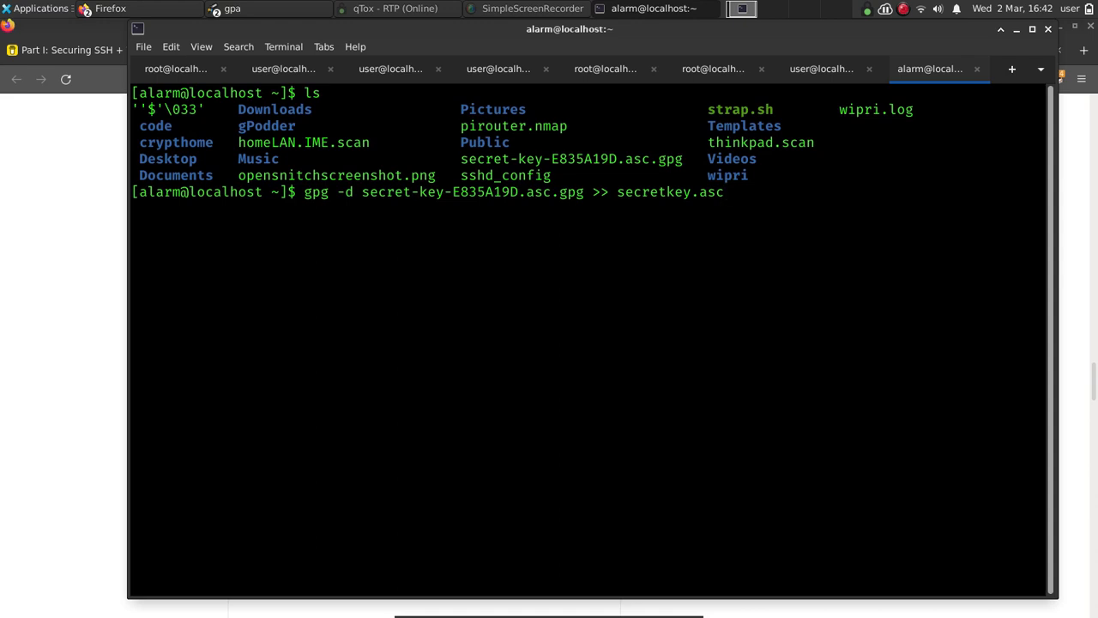
pyautogui.moveTo(330, 170)
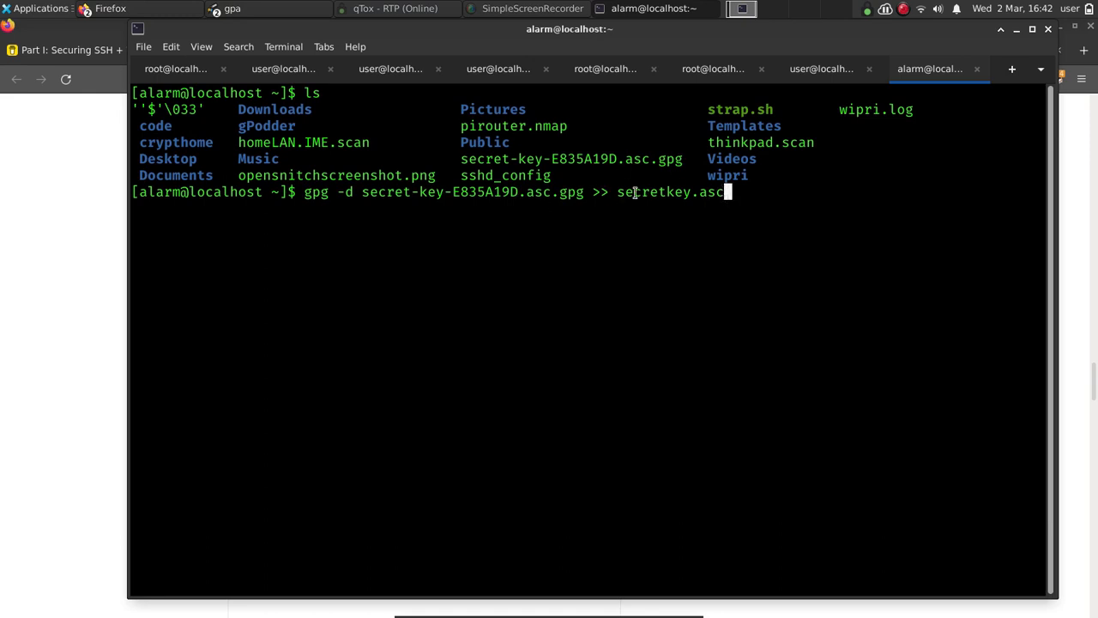
pyautogui.doubleClick(670, 192)
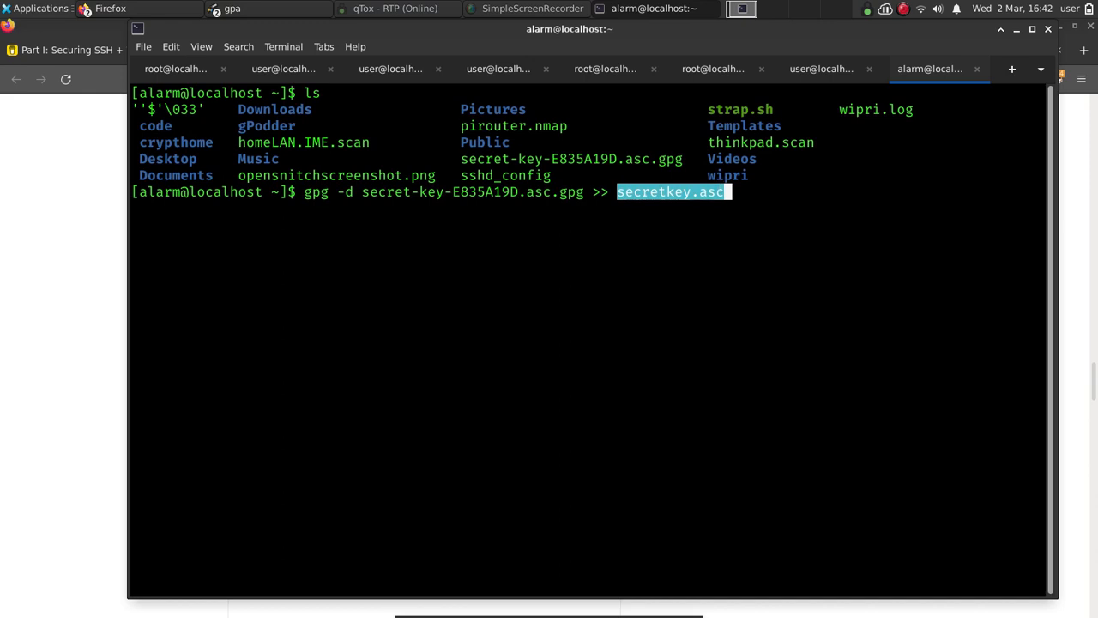
pyautogui.press('Return')
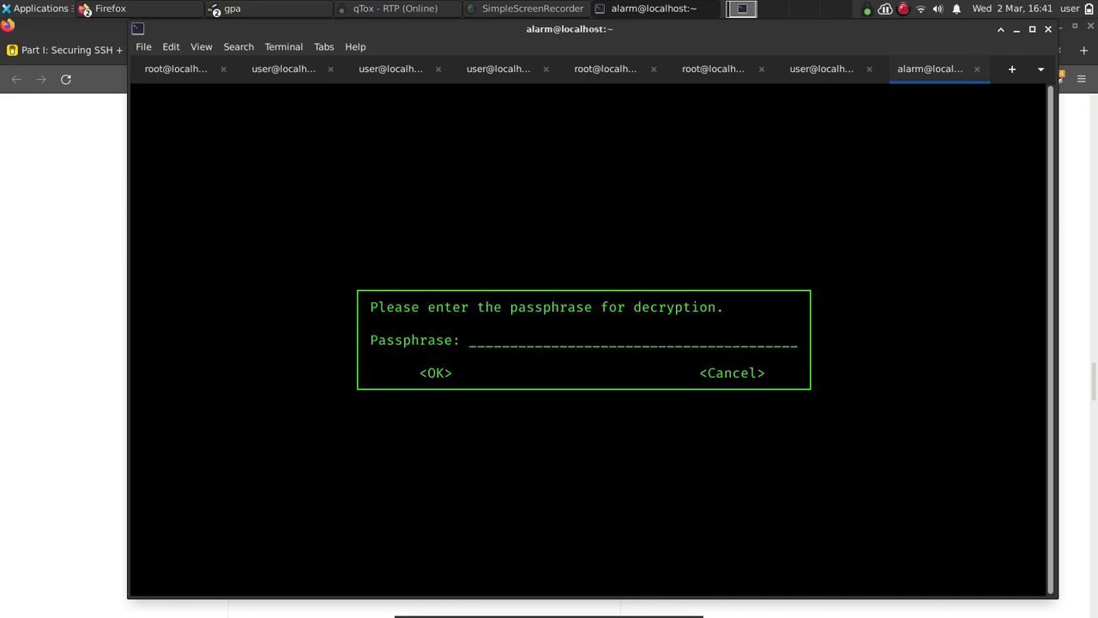